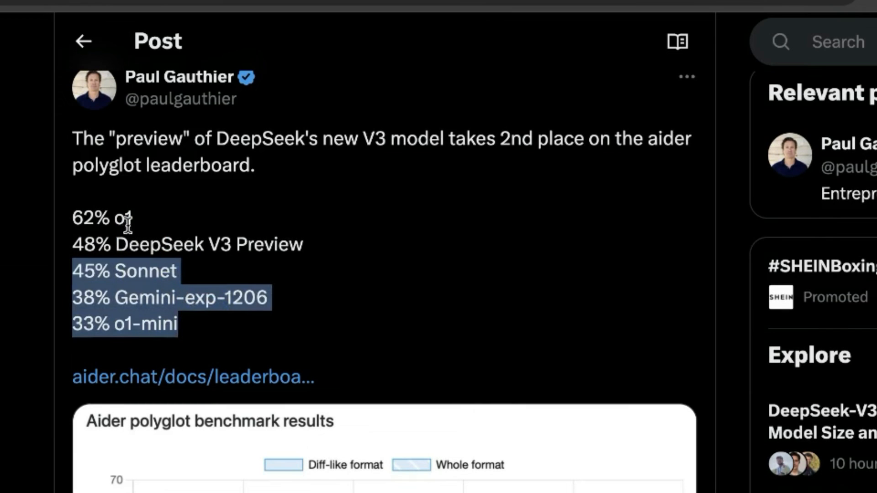
- Review the DeepSeek V3 Preview benchmark score before moving to the chat
left_click(51, 250)
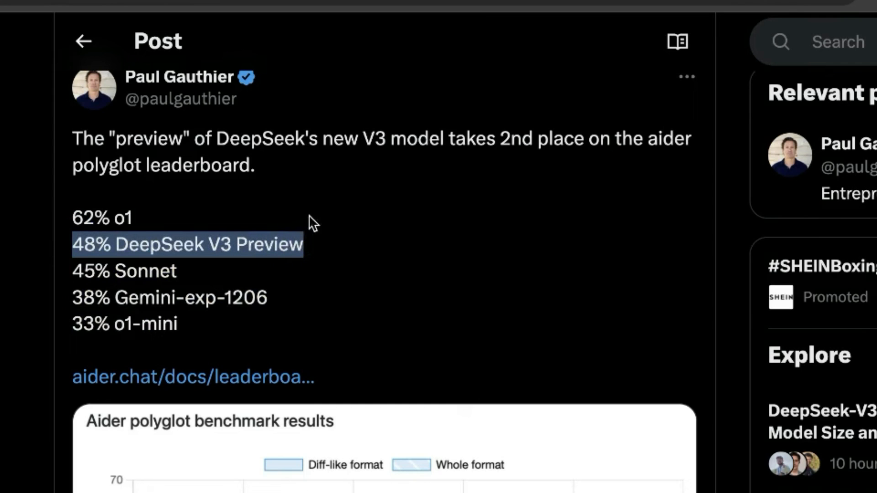
scroll("down", 3)
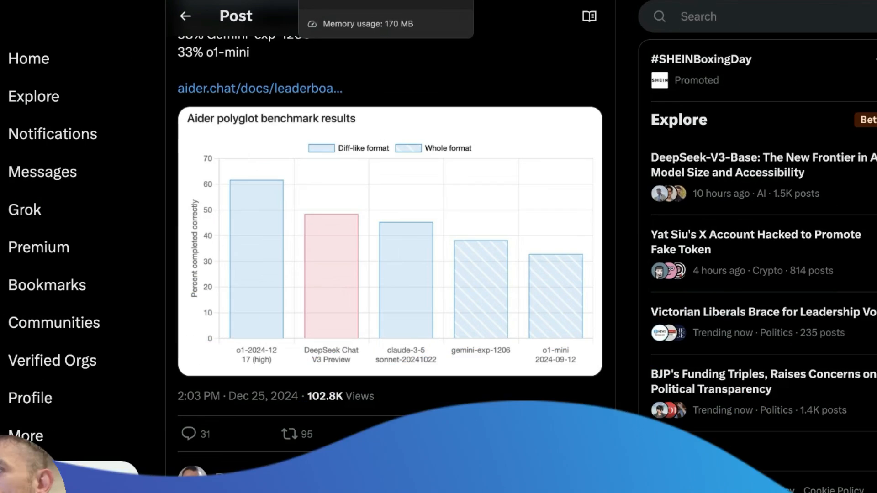
left_click(259, 88)
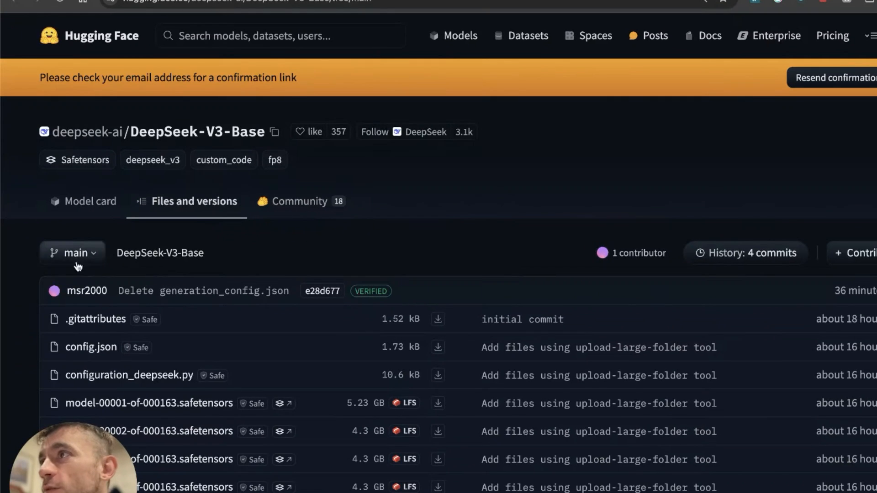
mouse_move(380, 232)
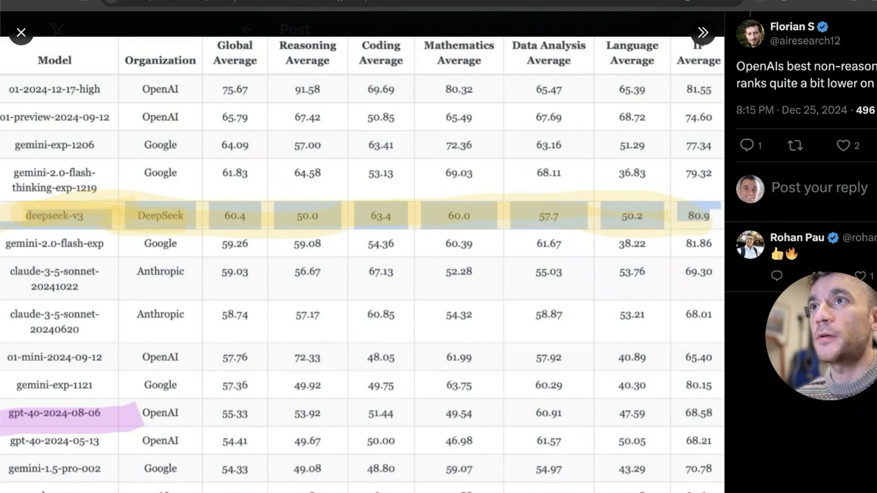
mouse_move(115, 169)
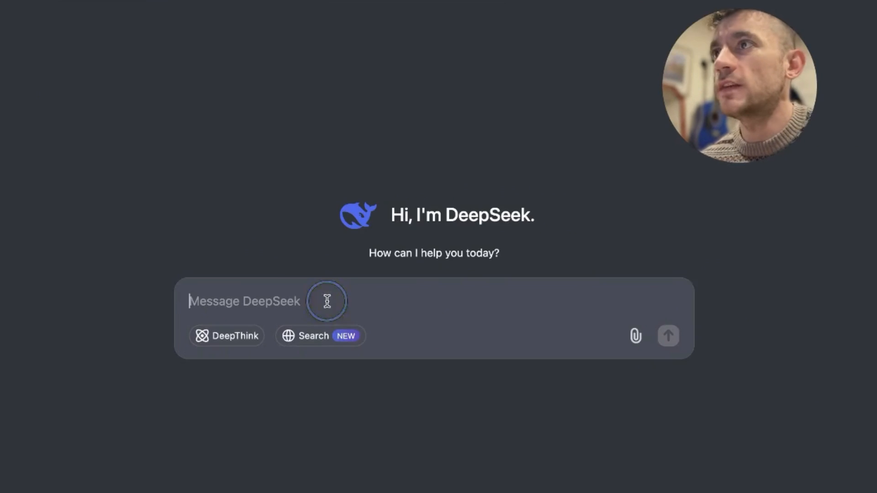
- Ask DeepSeek which version it is with DeepThink enabled, getting the DeepSeek-V3 reply
left_click(668, 336)
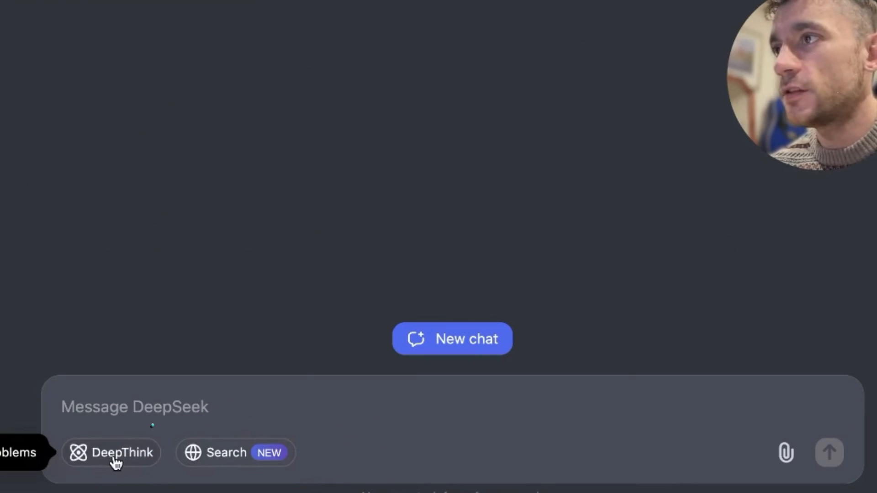
left_click(112, 452)
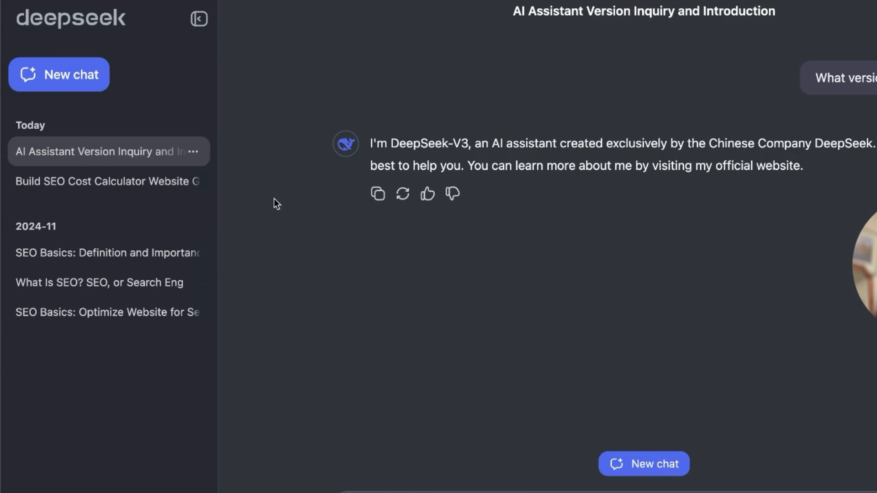
mouse_move(603, 188)
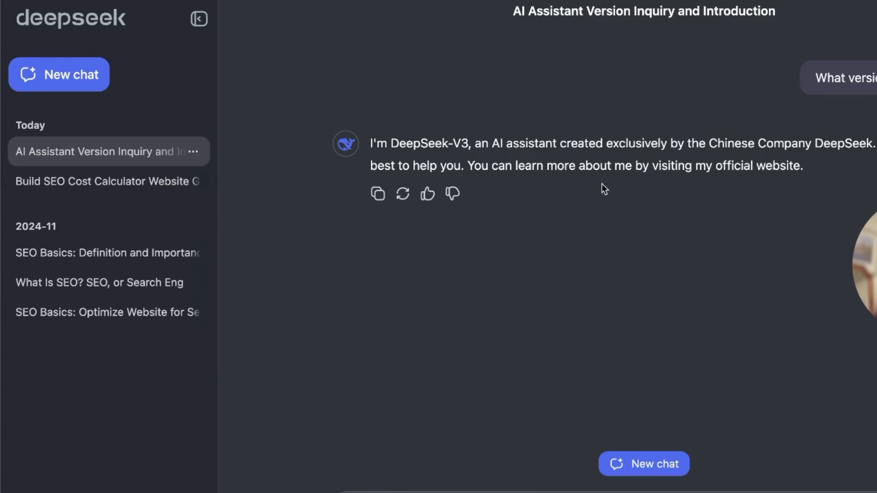
mouse_move(360, 59)
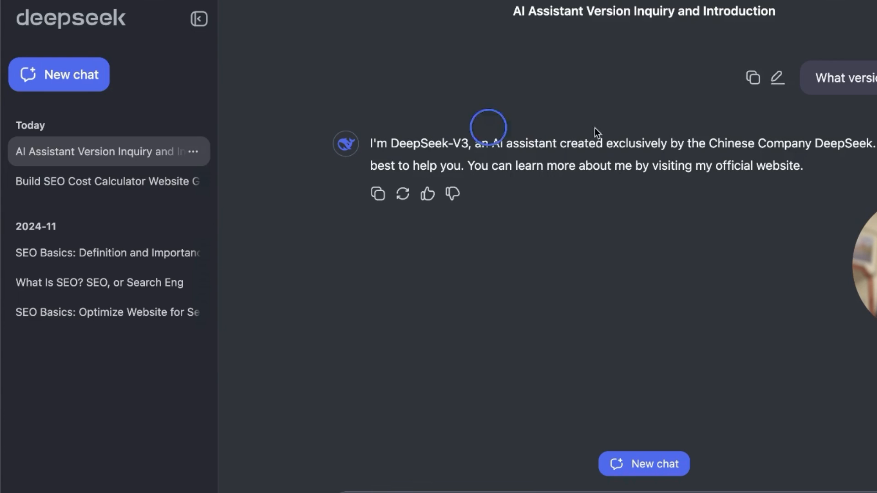
left_click(199, 19)
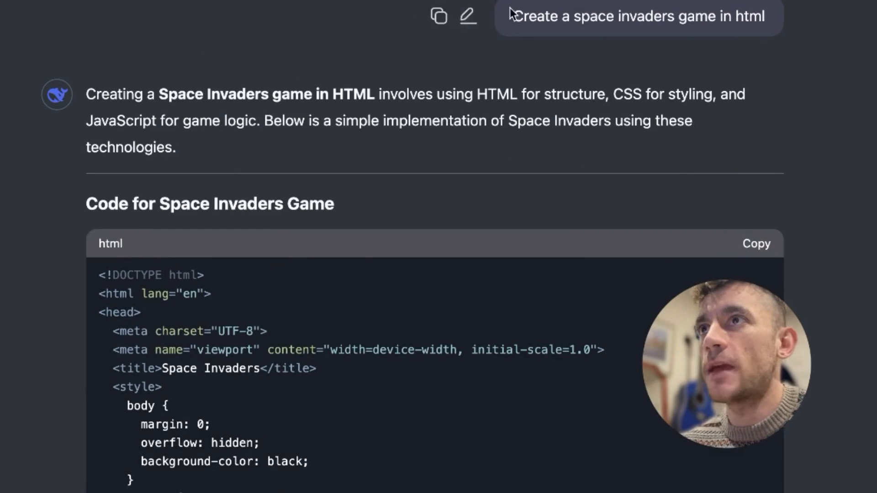
- Review the Space Invaders chat, close the empty game preview and copy its CSS code
scroll("down", 3)
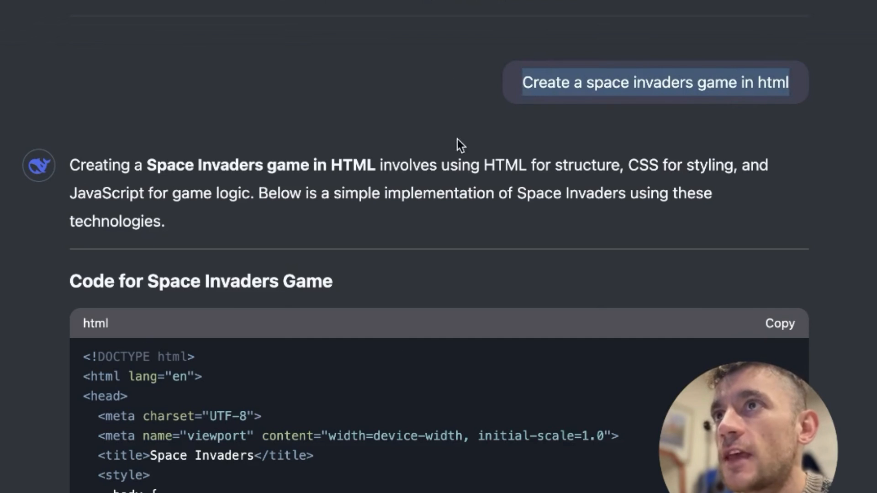
mouse_move(475, 83)
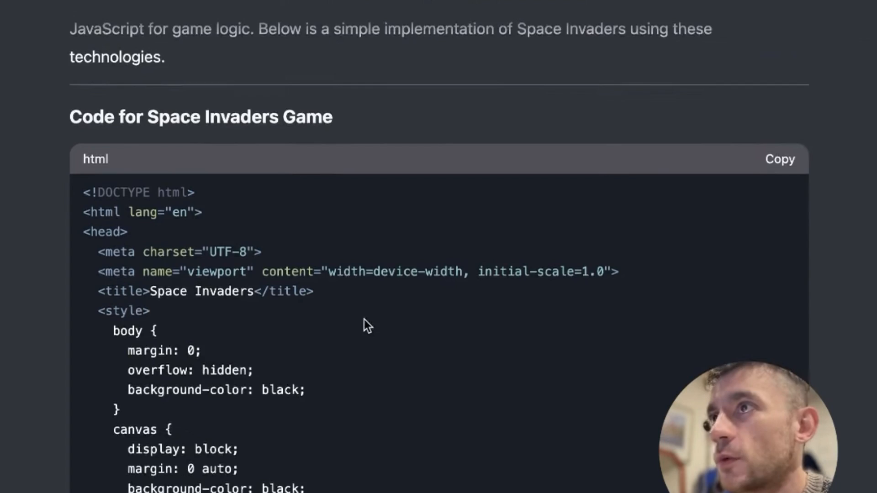
scroll("down", 3)
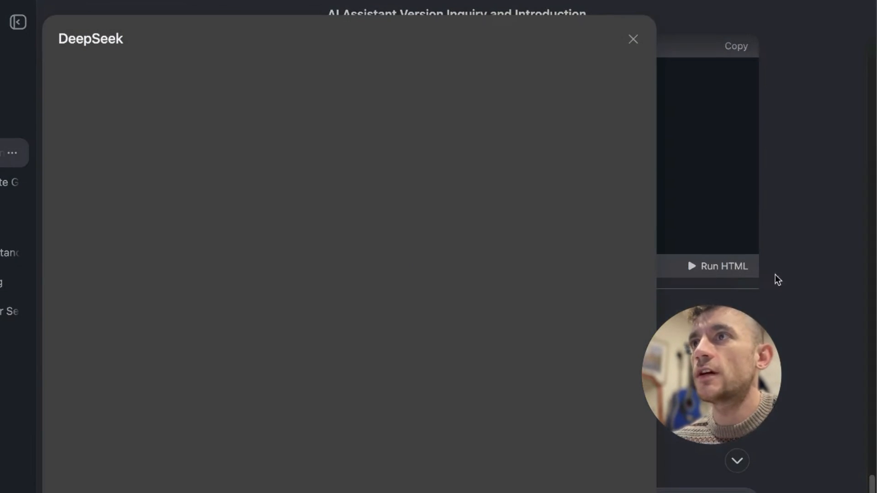
left_click(633, 40)
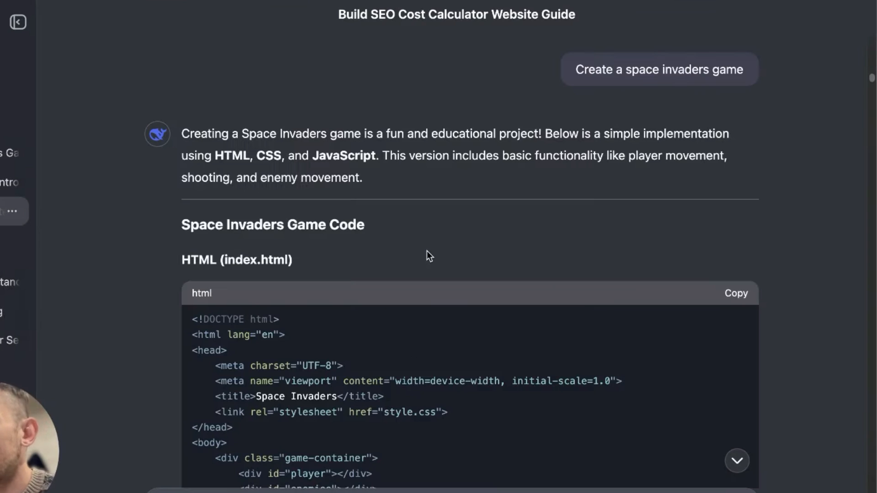
scroll("down", 3)
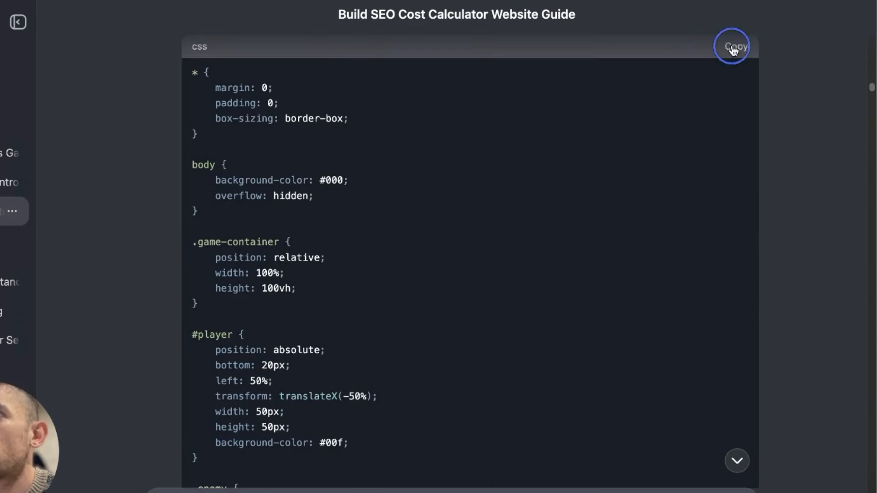
left_click(734, 47)
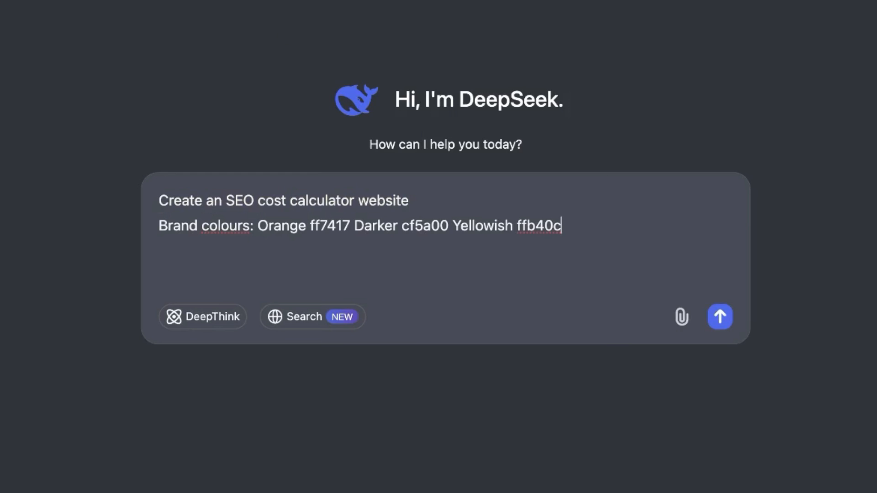
- Send the SEO cost calculator request and run the generated HTML as a live page
left_click(720, 317)
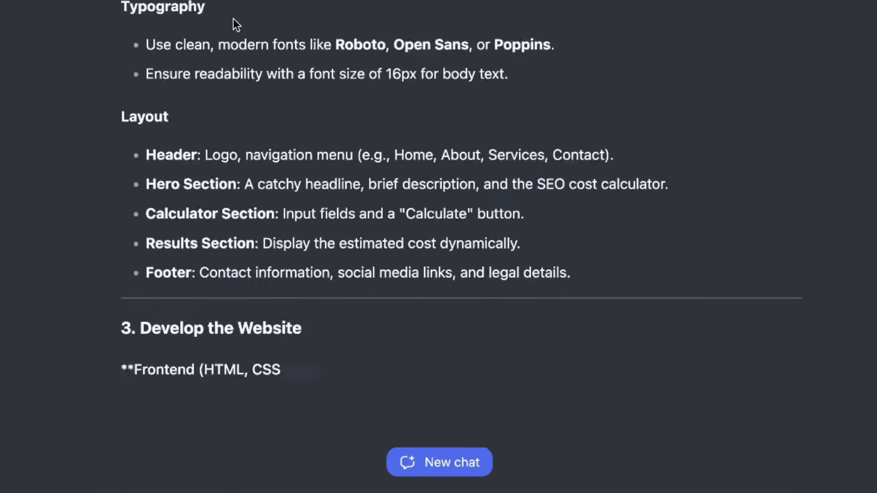
scroll("down", 3)
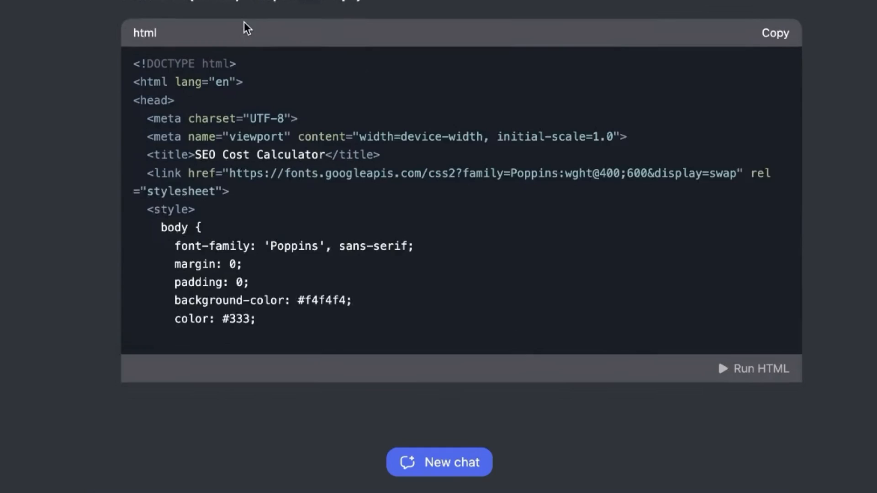
scroll("down", 3)
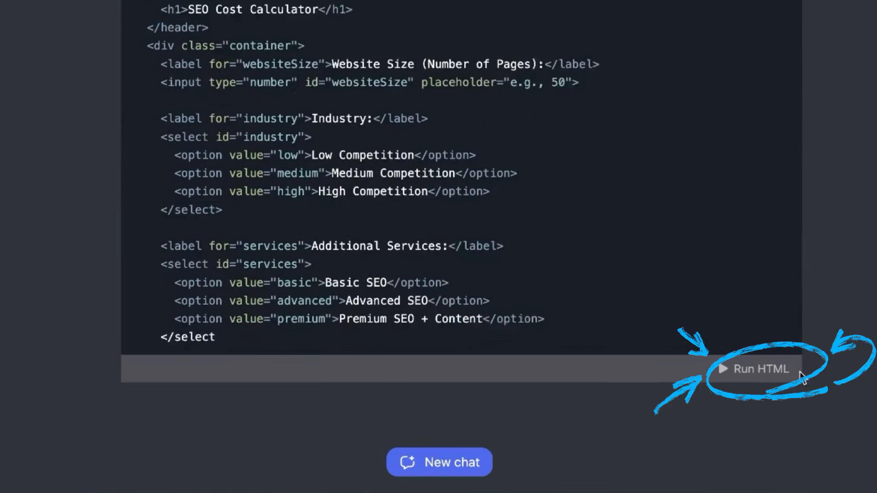
scroll("down", 3)
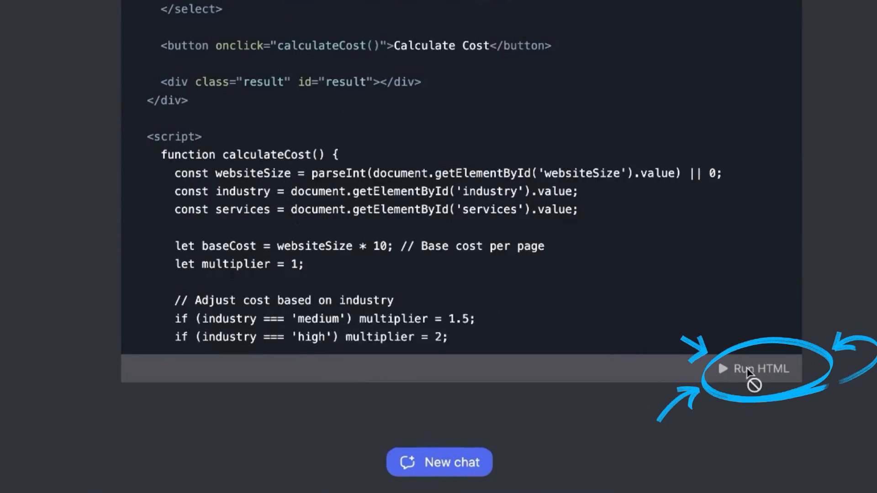
scroll("down", 3)
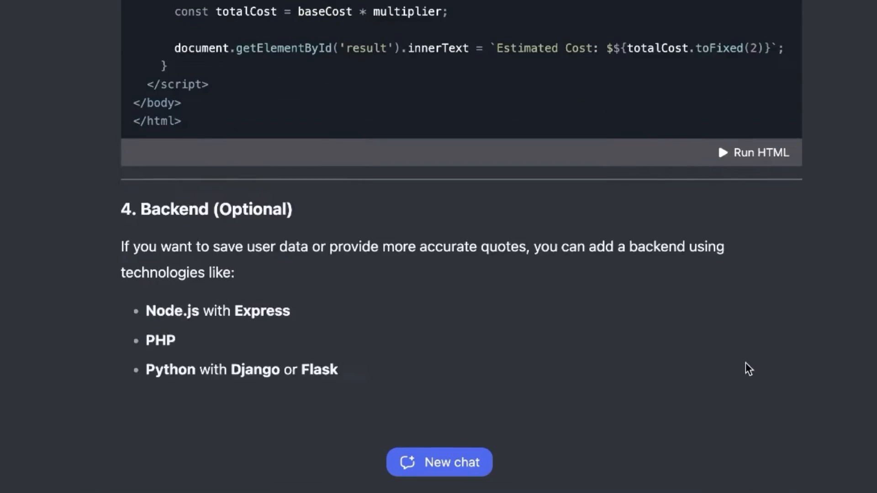
left_click(753, 153)
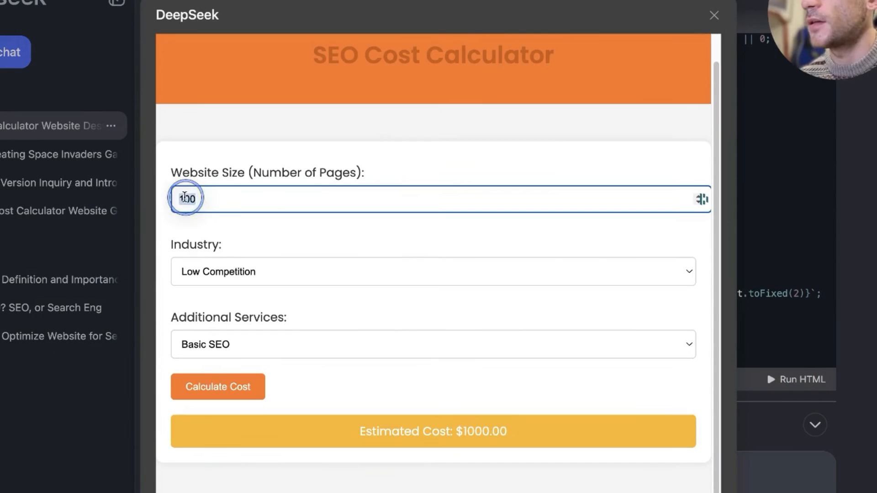
- Test the calculator with 120 pages and an industry competition level, then close the preview
type("120")
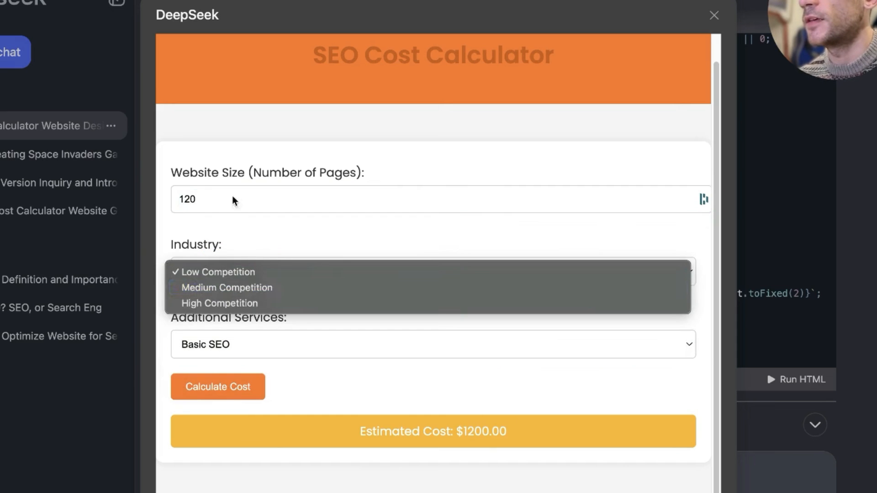
left_click(218, 272)
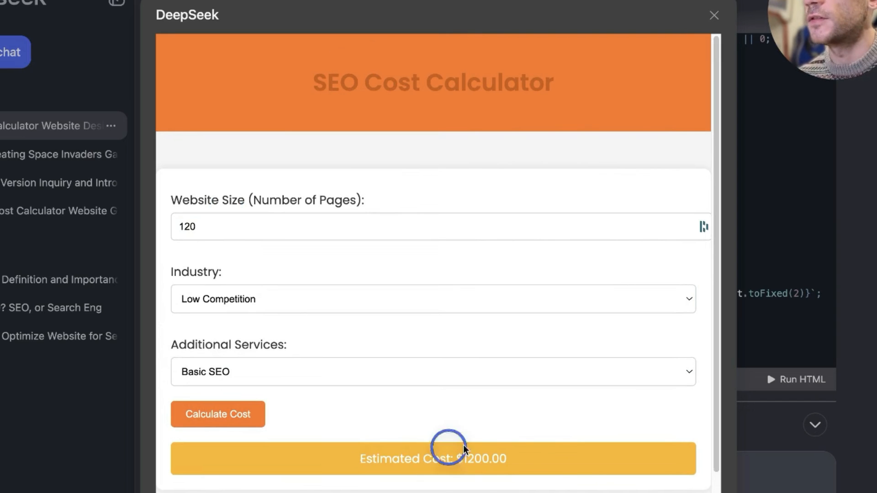
left_click(713, 16)
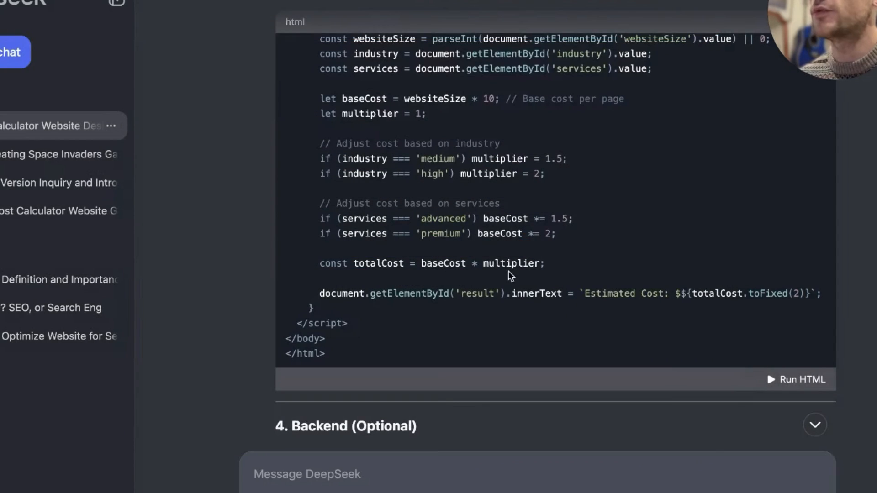
scroll("up", 3)
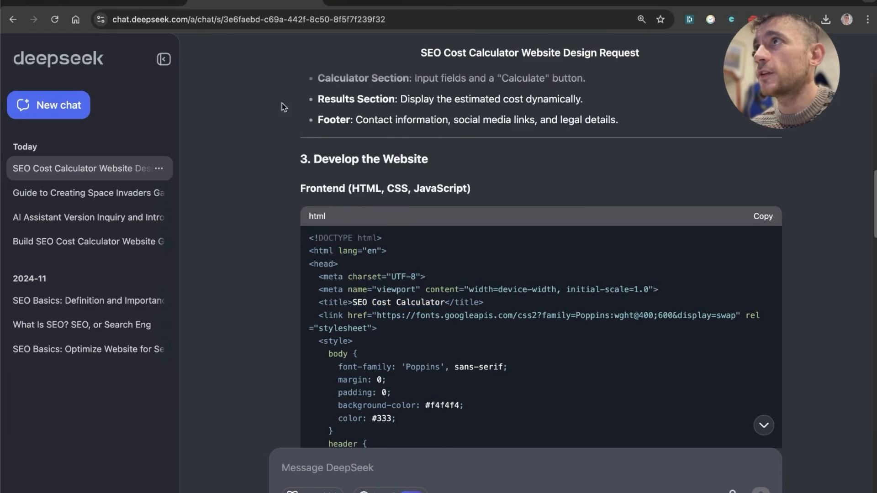
scroll("down", 3)
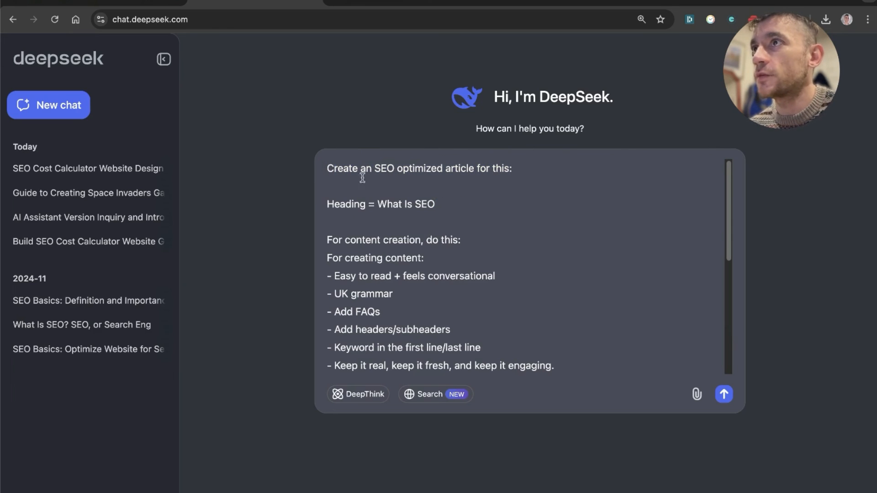
left_click(724, 393)
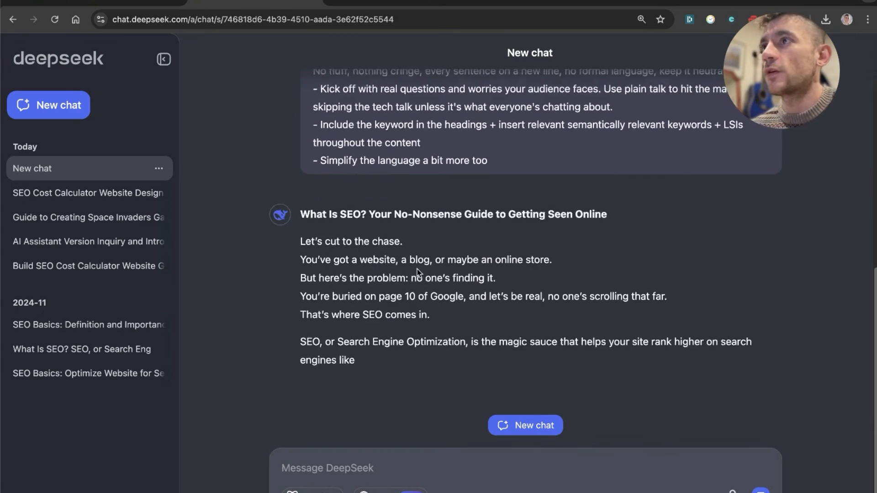
scroll("down", 3)
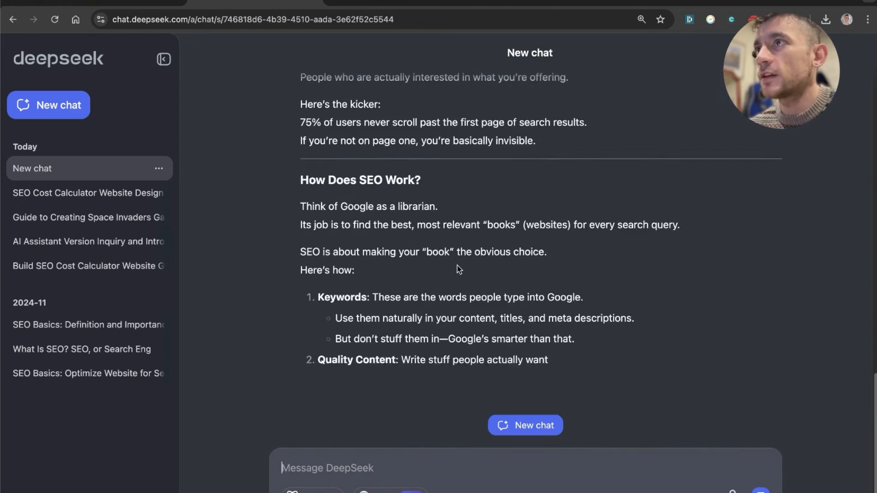
scroll("up", 3)
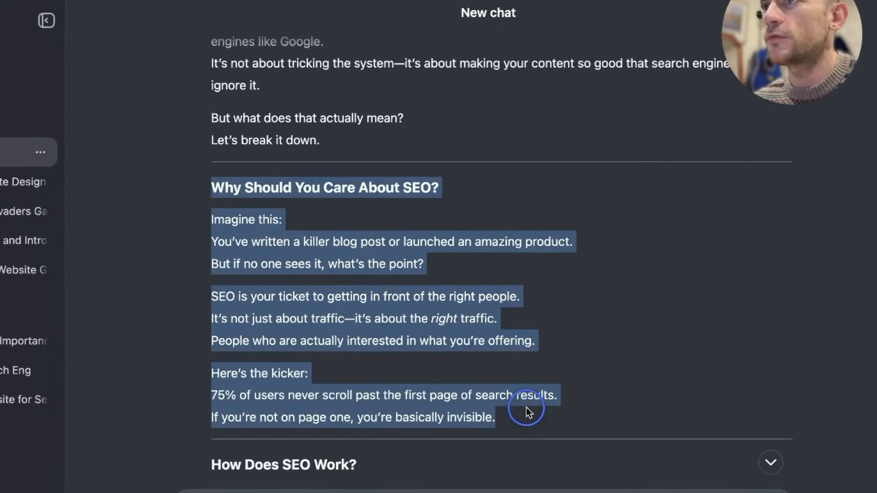
scroll("up", 3)
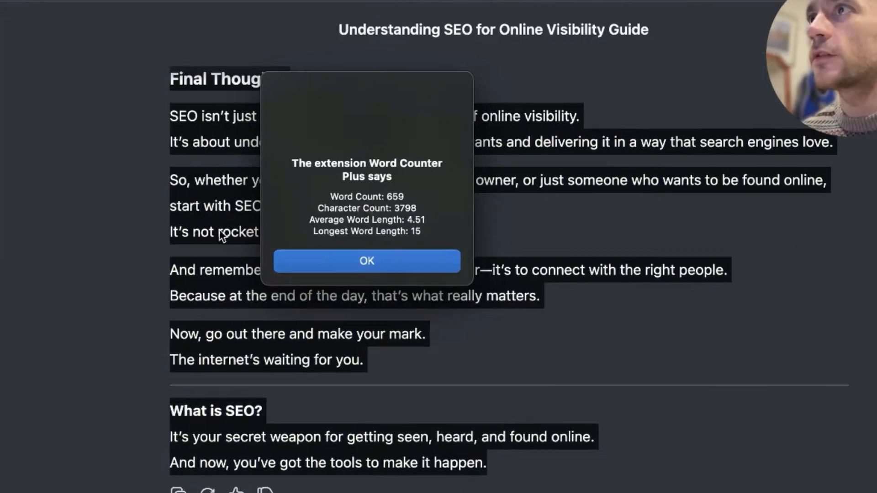
left_click(366, 261)
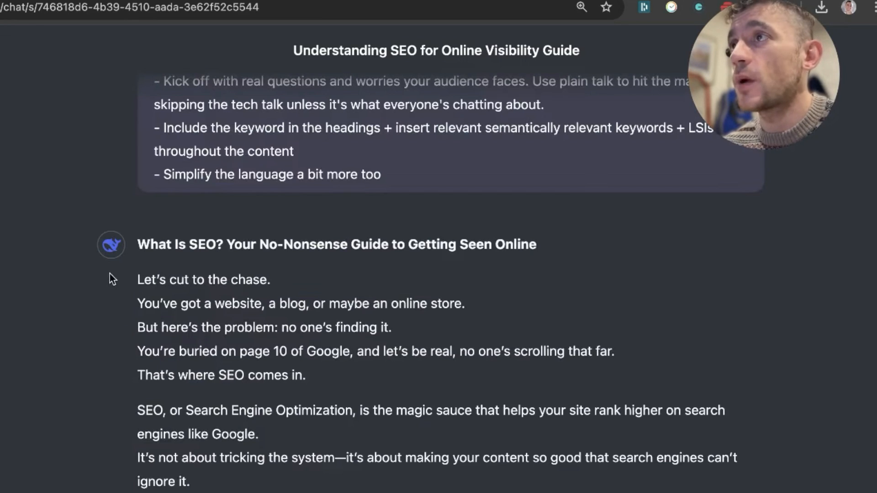
mouse_move(92, 55)
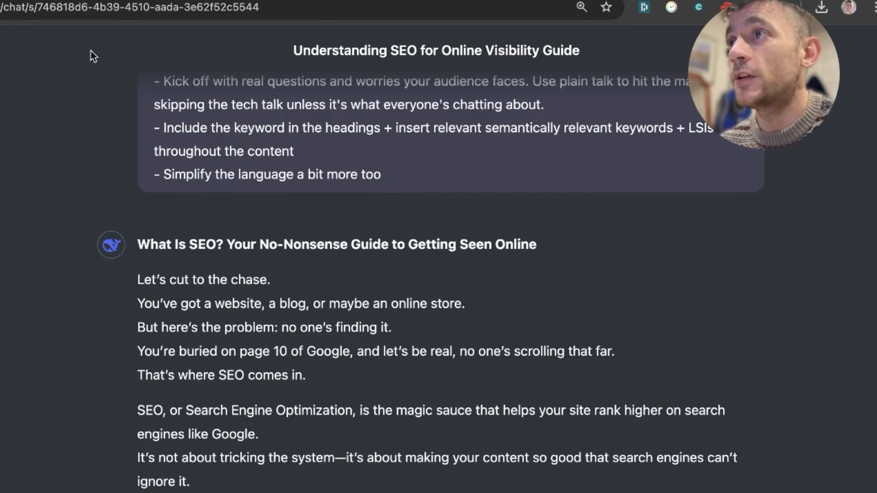
mouse_move(146, 395)
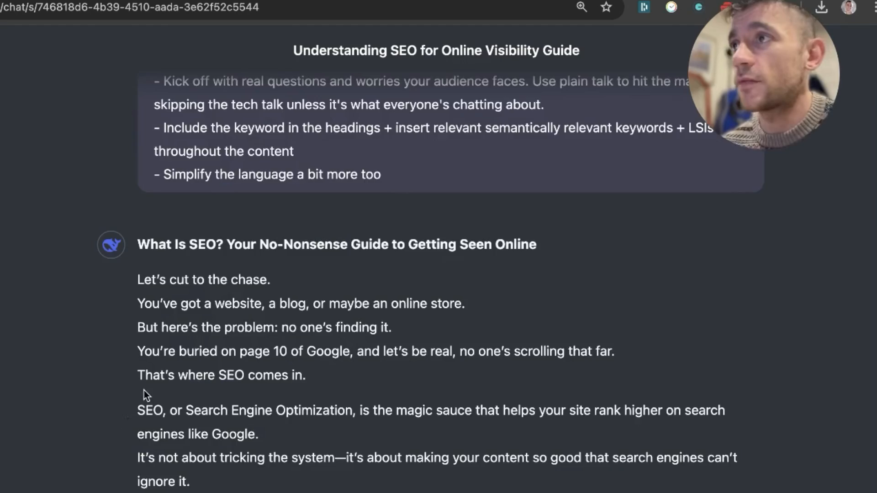
scroll("down", 3)
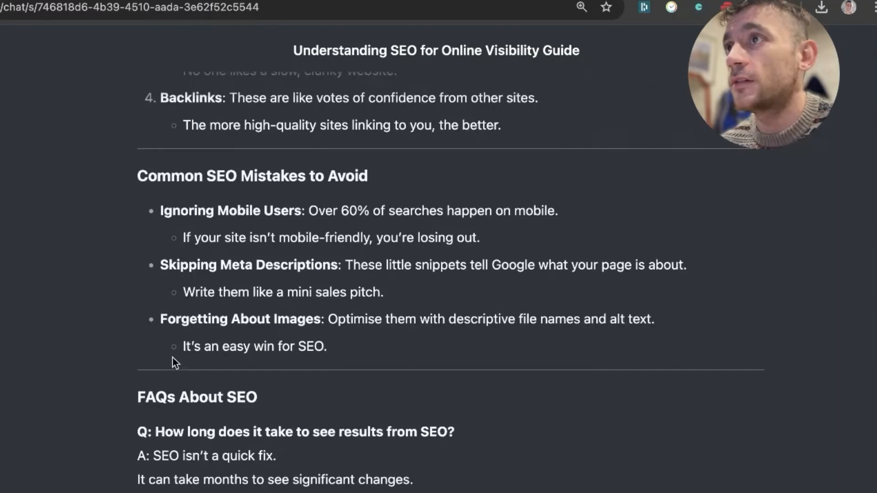
scroll("up", 3)
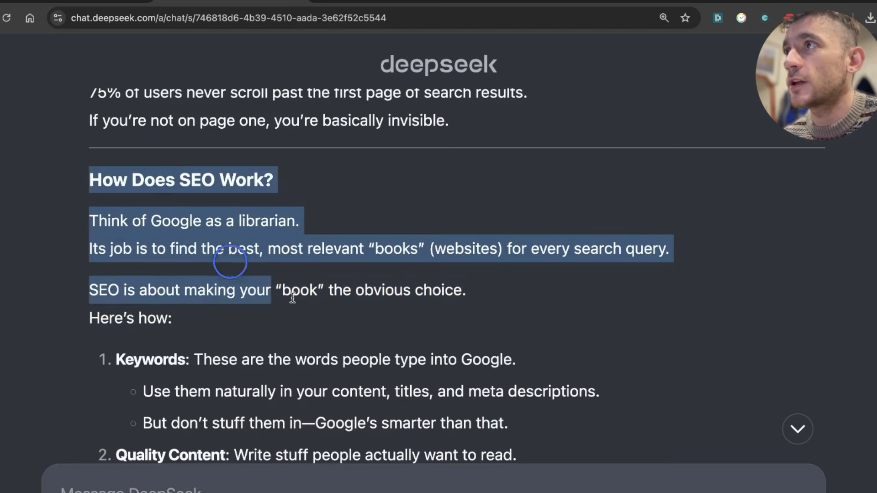
scroll("down", 3)
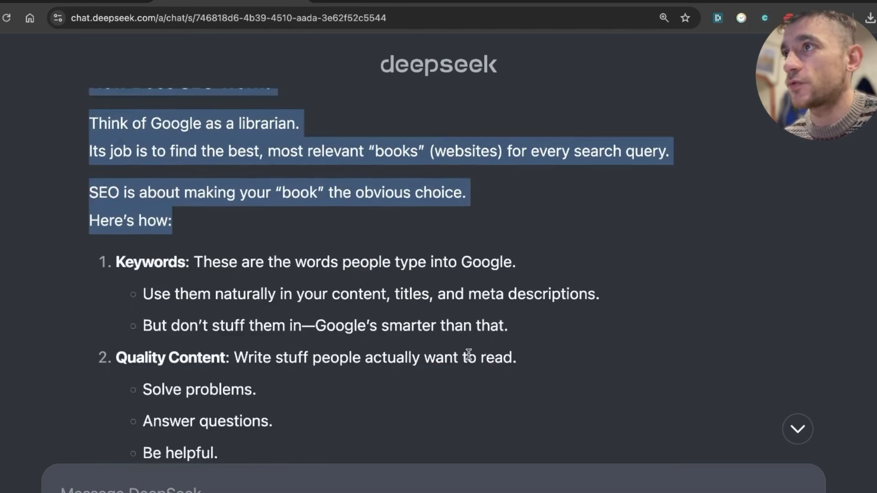
scroll("up", 3)
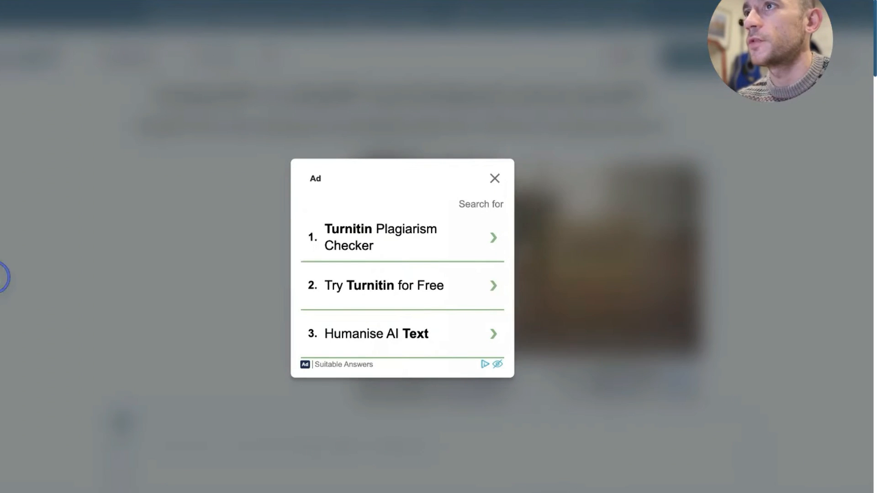
- Close the ad popup and check the detector's 73.65% AI-generated score for the article
left_click(494, 178)
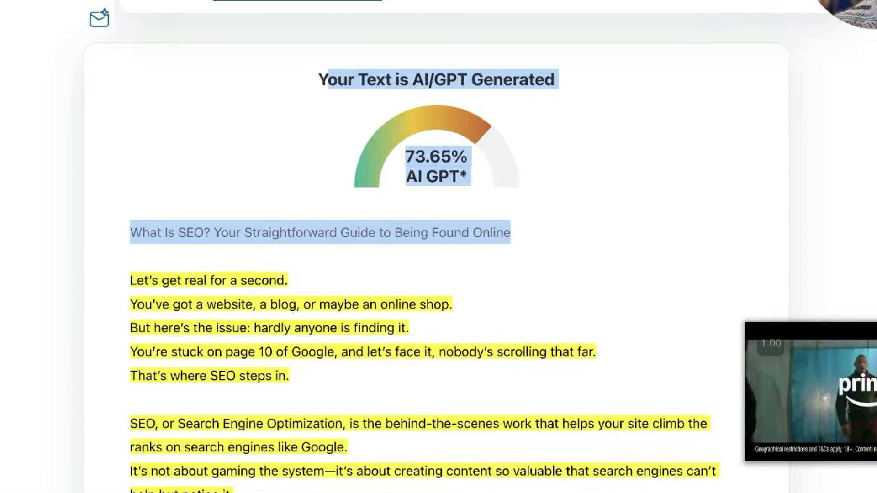
scroll("down", 3)
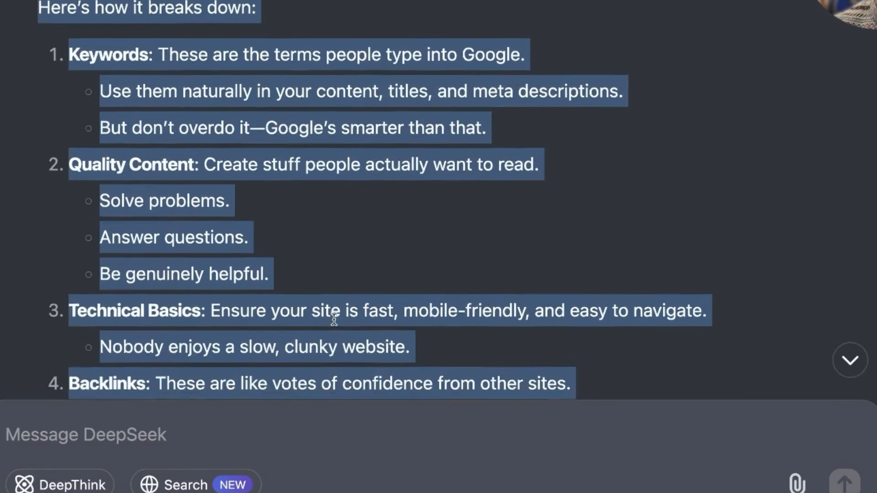
scroll("up", 3)
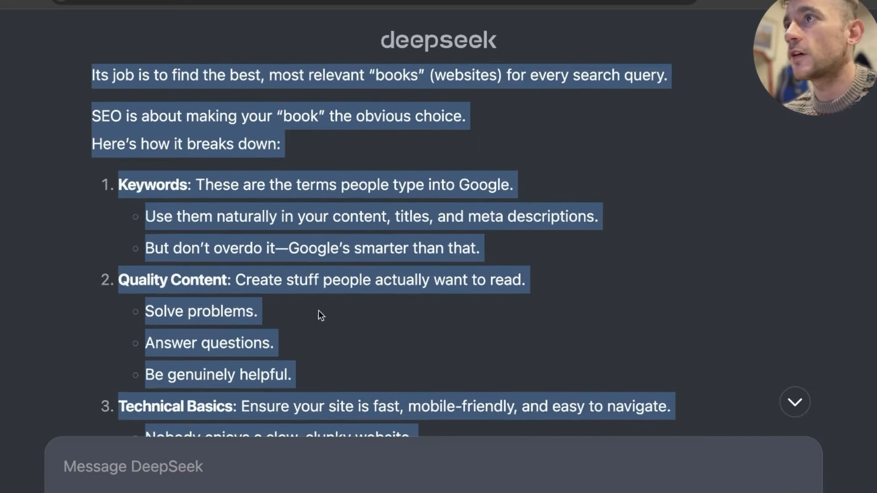
scroll("up", 3)
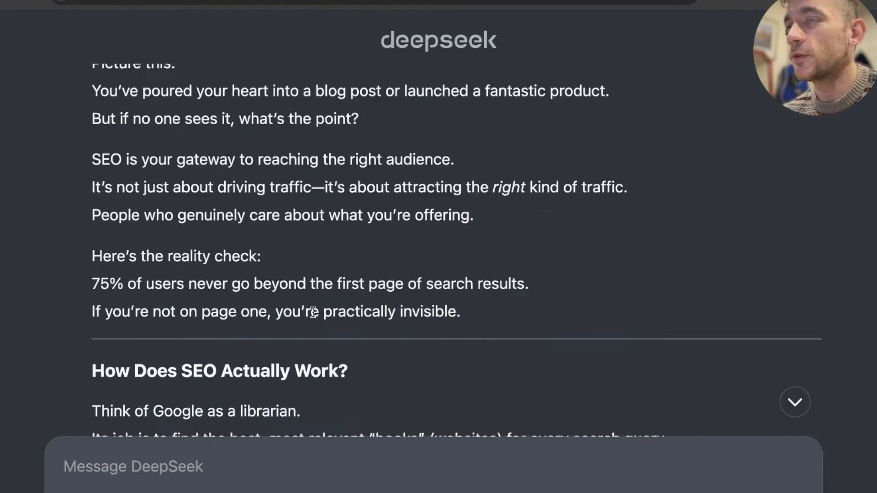
scroll("up", 3)
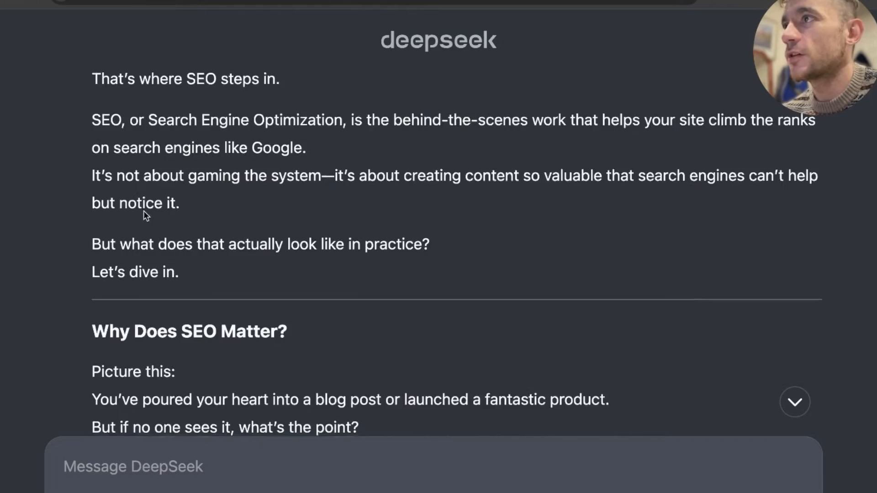
scroll("up", 3)
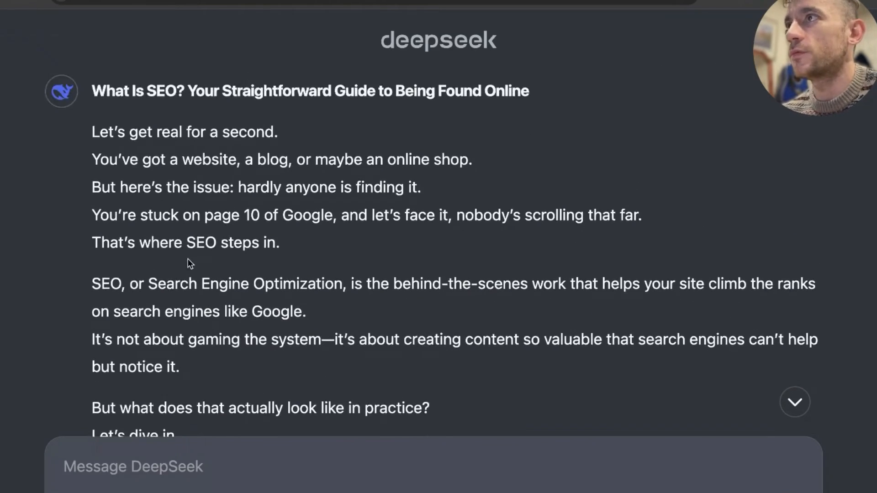
scroll("down", 3)
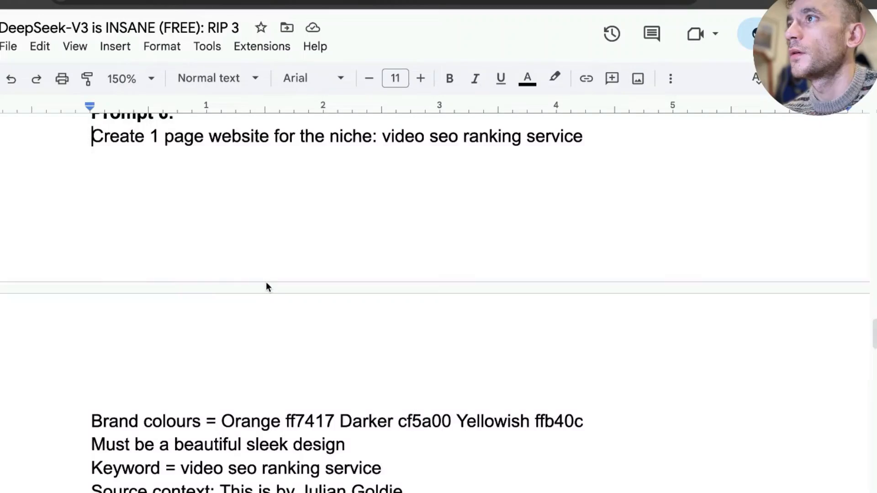
- Review the pasted video SEO ranking service website prompt, dismissing the free session offer
scroll("down", 3)
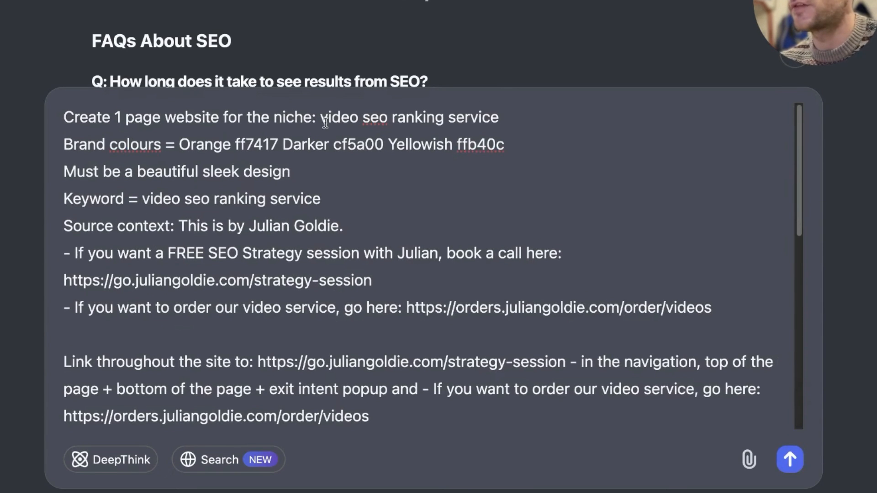
mouse_move(121, 176)
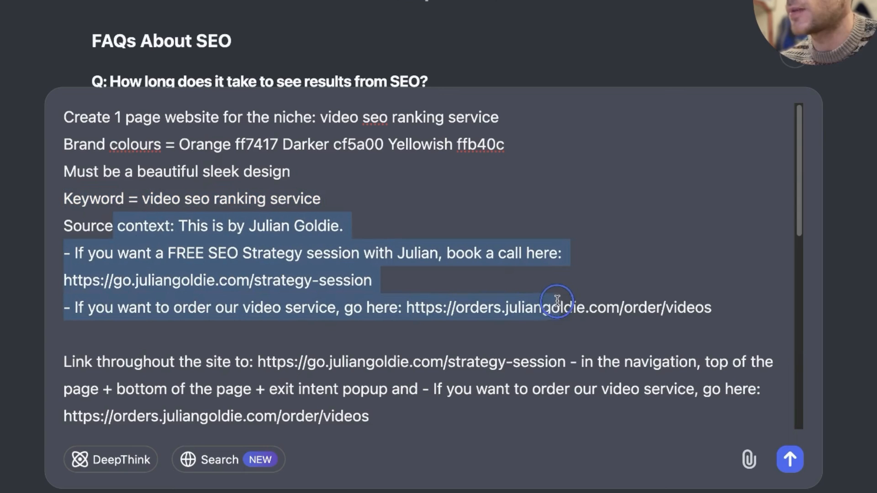
scroll("down", 3)
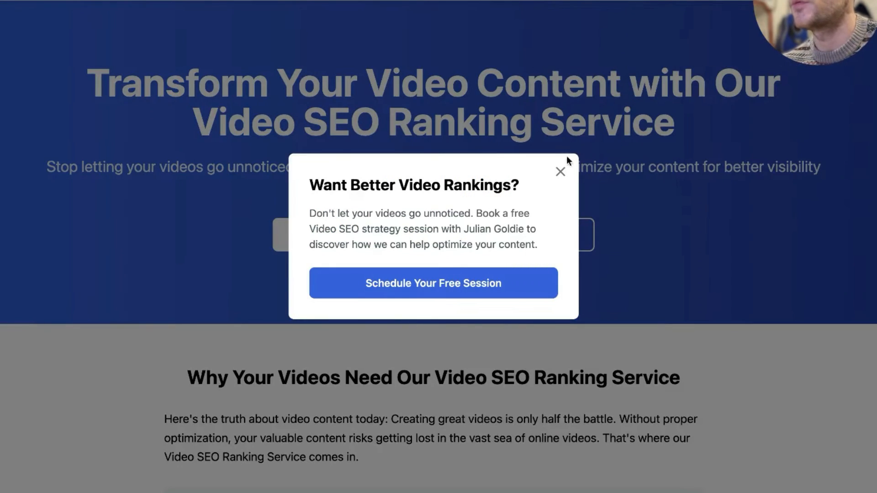
left_click(560, 171)
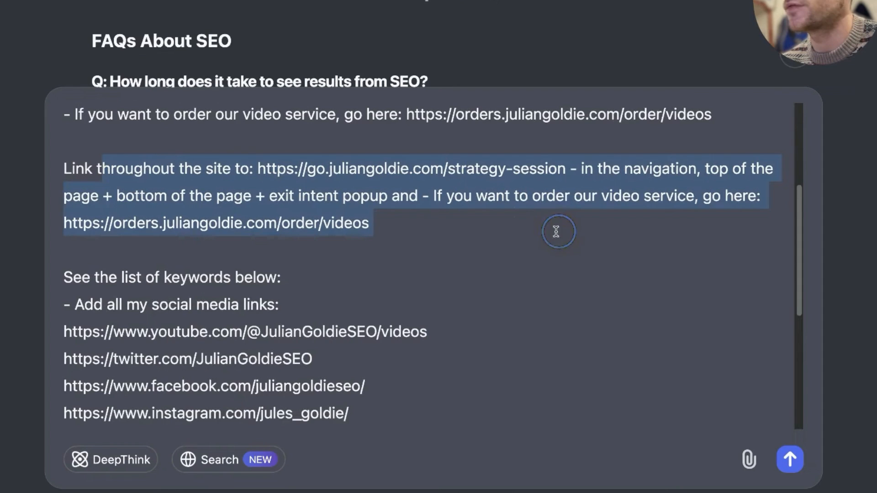
scroll("down", 3)
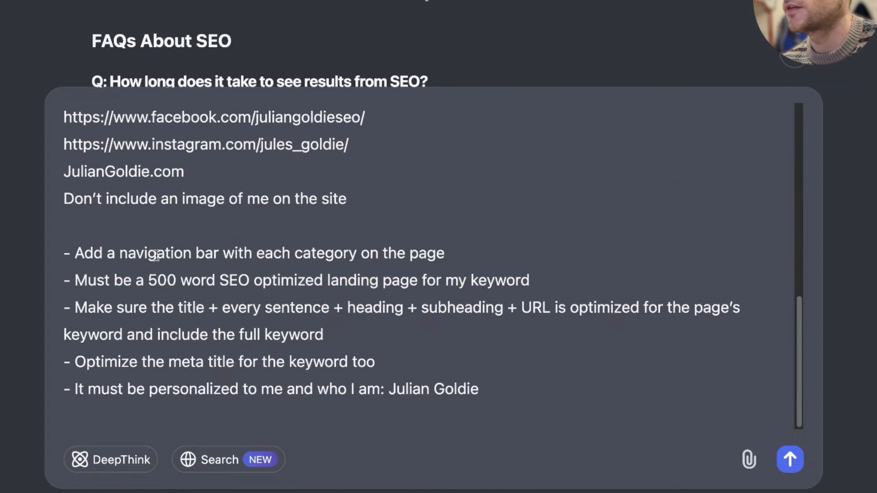
scroll("up", 3)
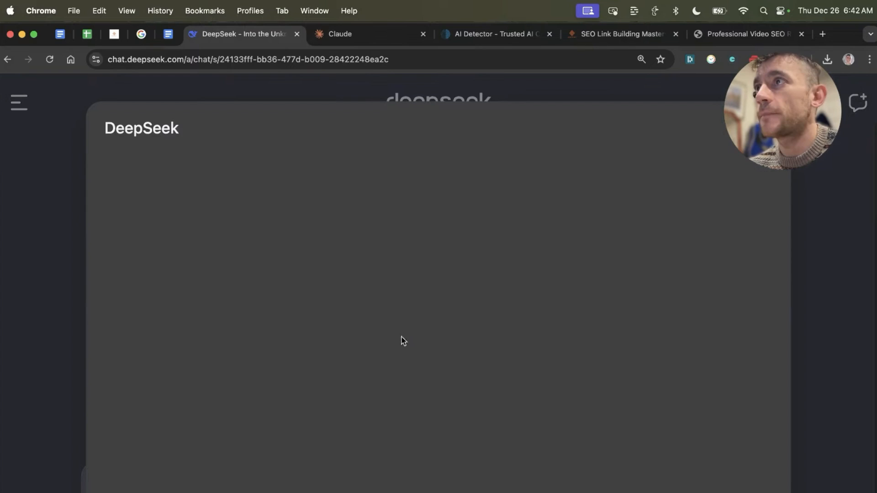
- Scroll through the previewed Video SEO Ranking Service site's about, booking, order and social sections
scroll("down", 3)
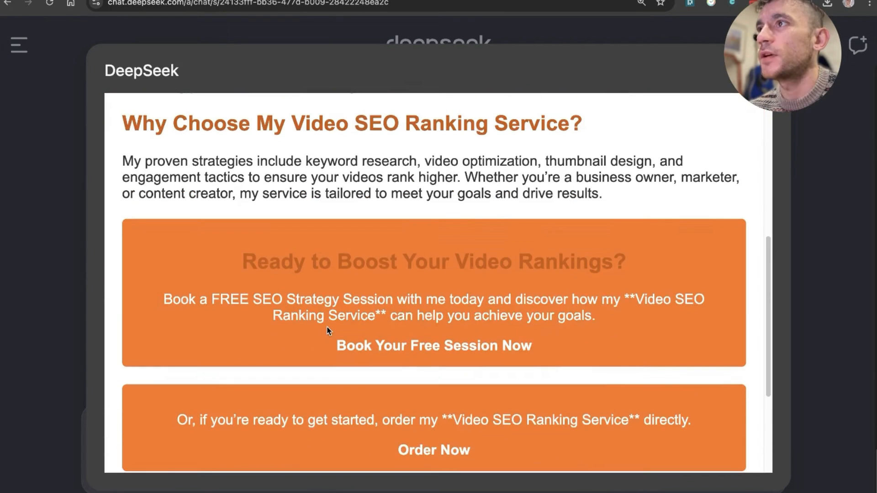
scroll("up", 3)
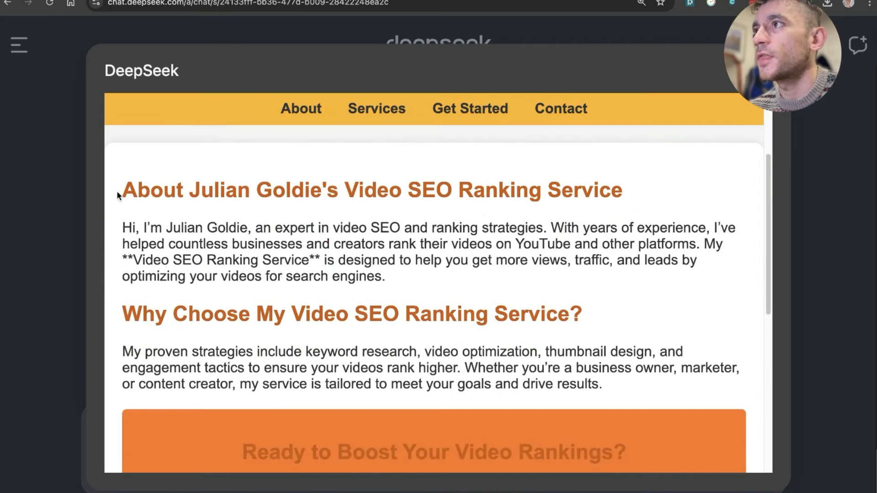
scroll("down", 3)
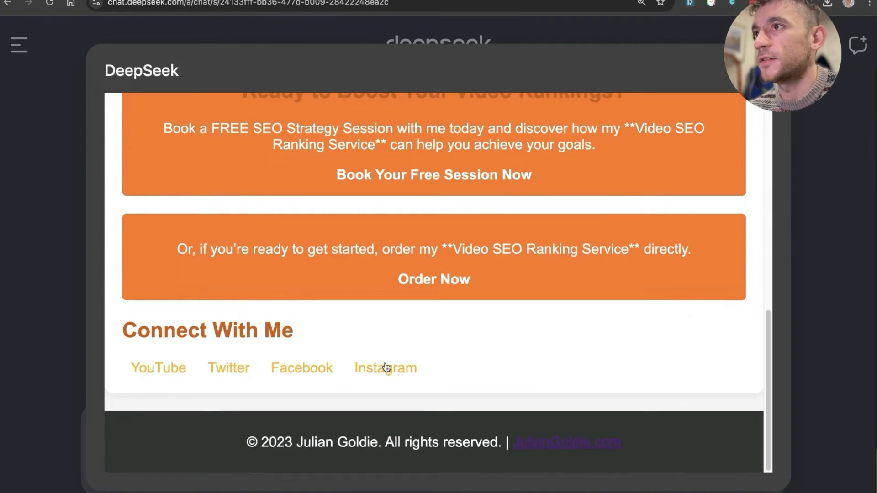
scroll("up", 3)
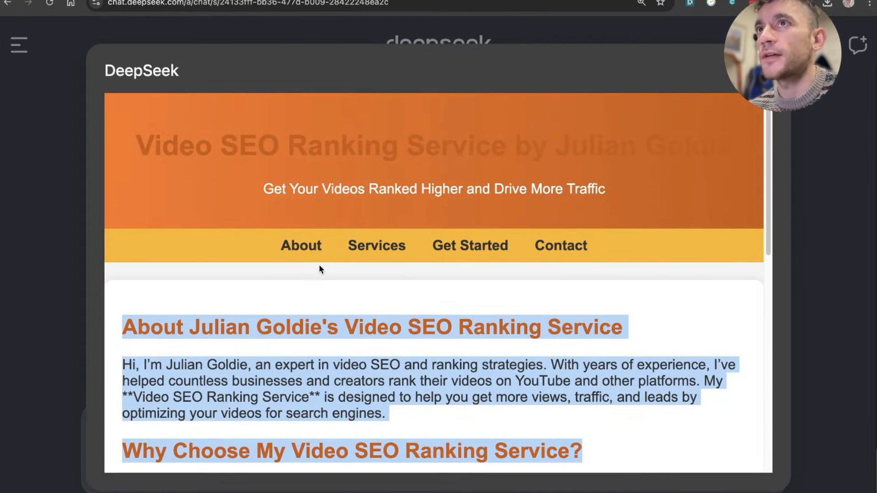
mouse_move(280, 193)
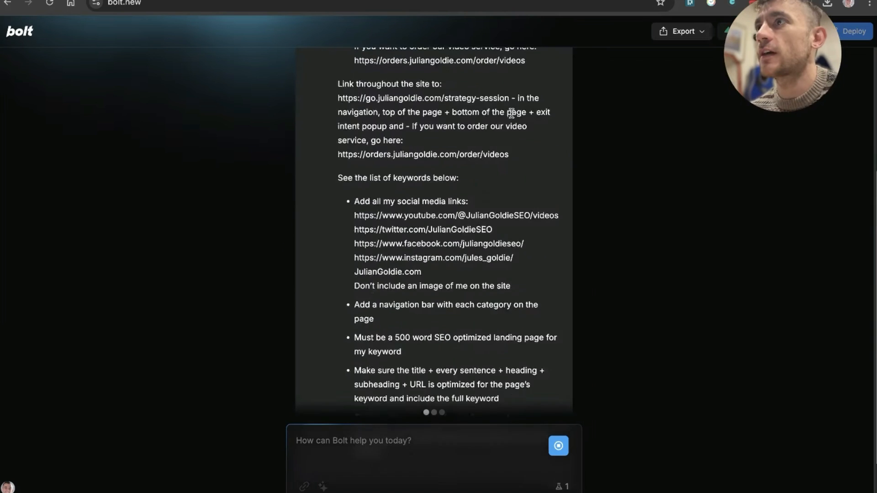
- Submit the video SEO landing page prompt in Bolt.new
scroll("down", 3)
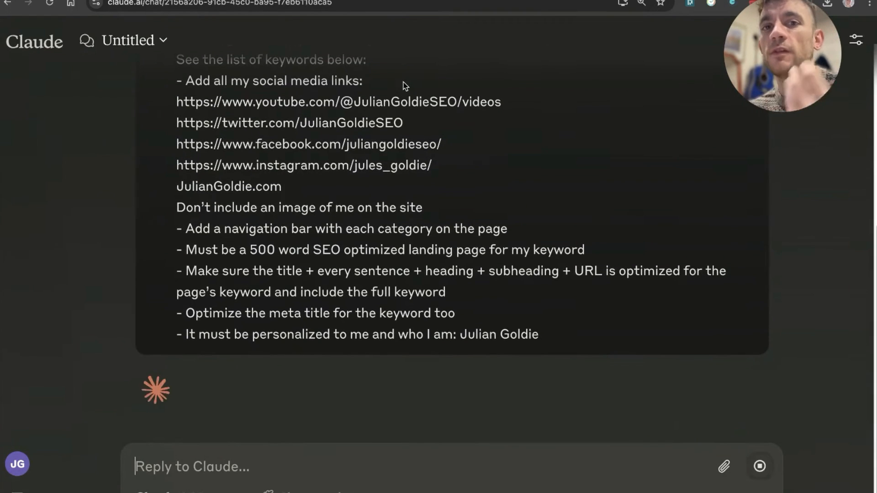
- Open Claude's website artifact and scroll through its HTML code to the rendered preview
scroll("down", 3)
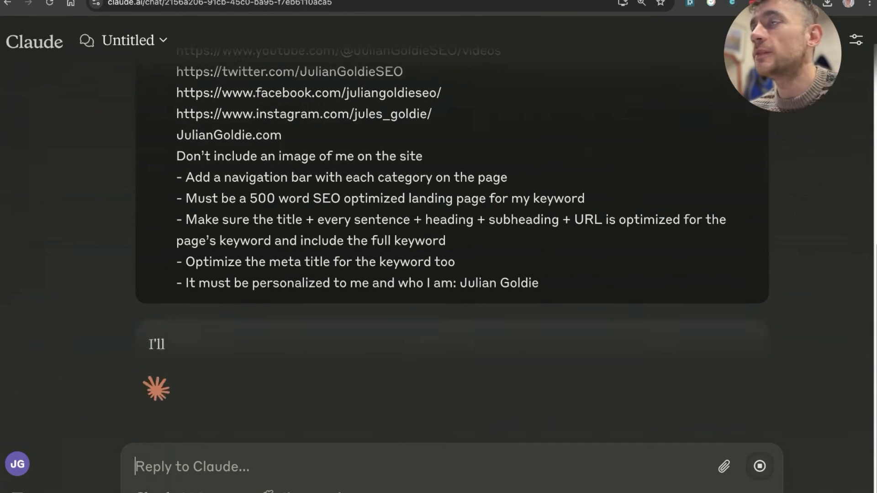
left_click(240, 321)
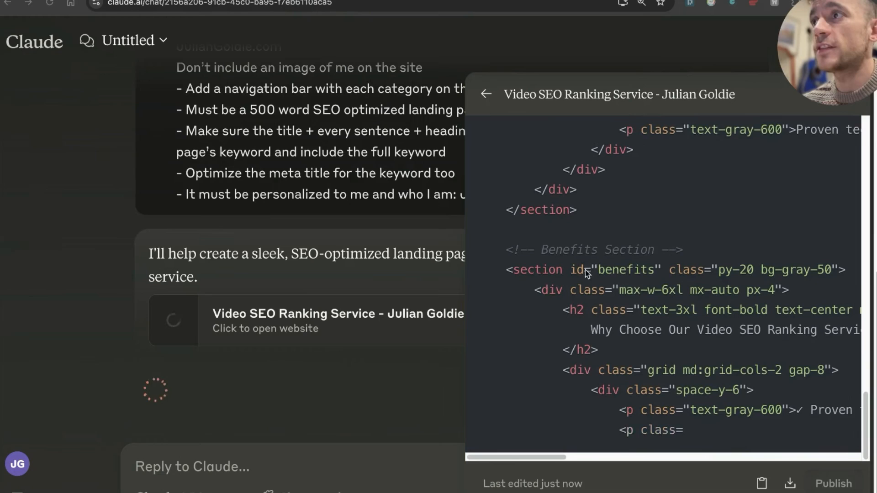
scroll("down", 3)
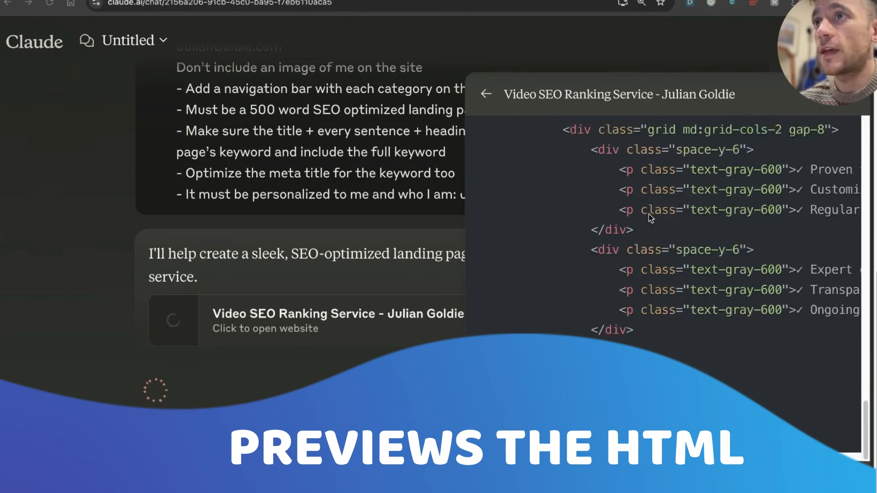
scroll("down", 3)
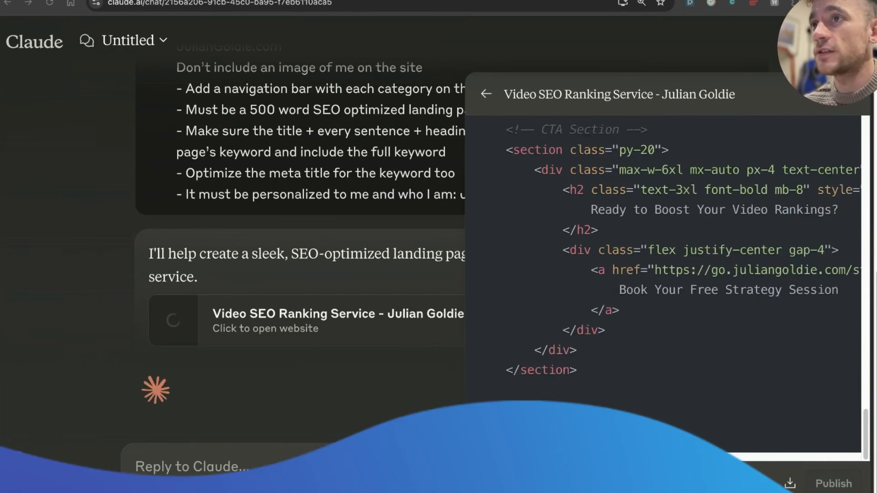
scroll("down", 3)
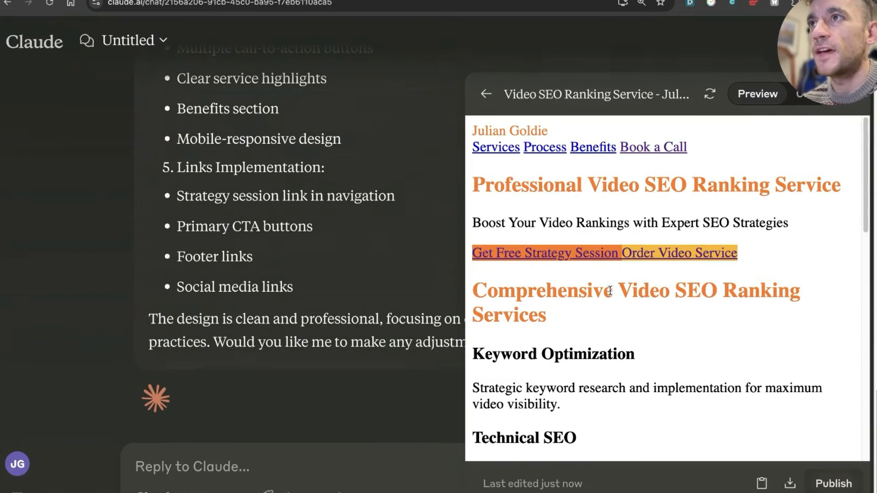
scroll("down", 3)
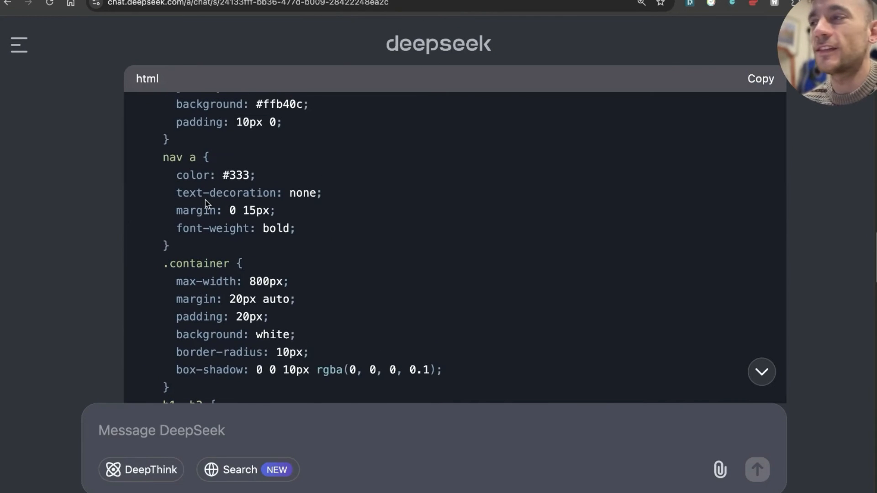
scroll("down", 3)
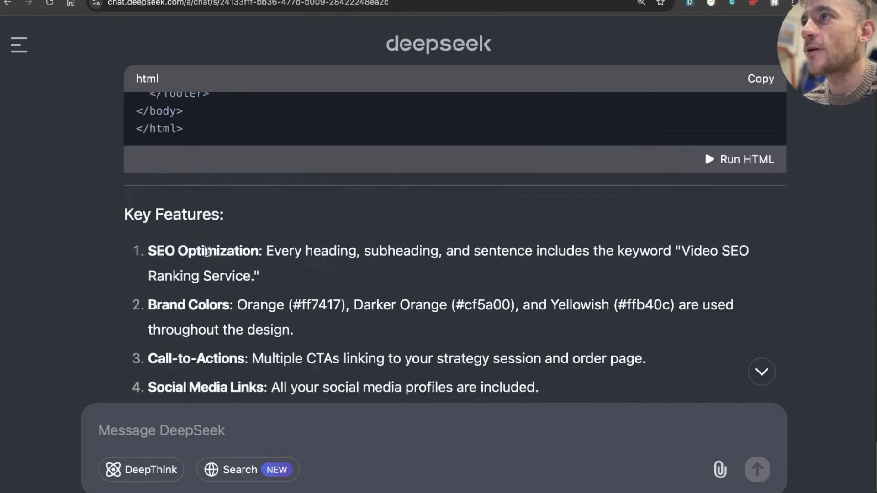
scroll("down", 3)
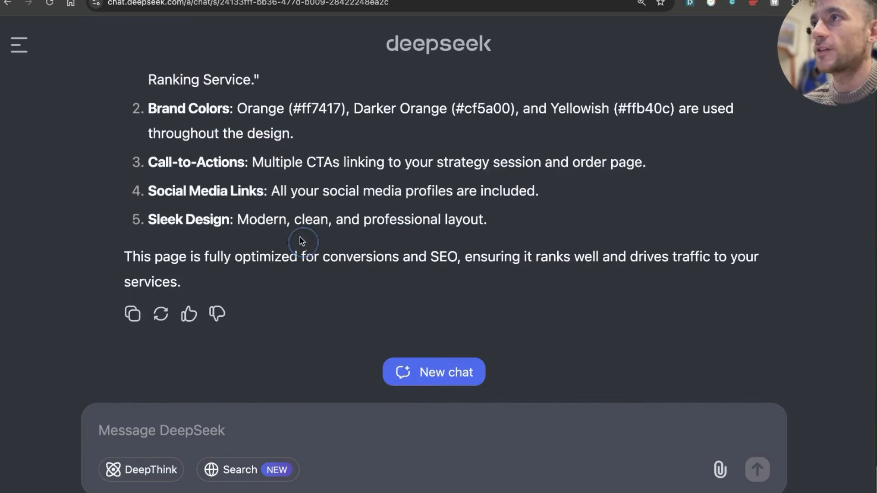
scroll("up", 3)
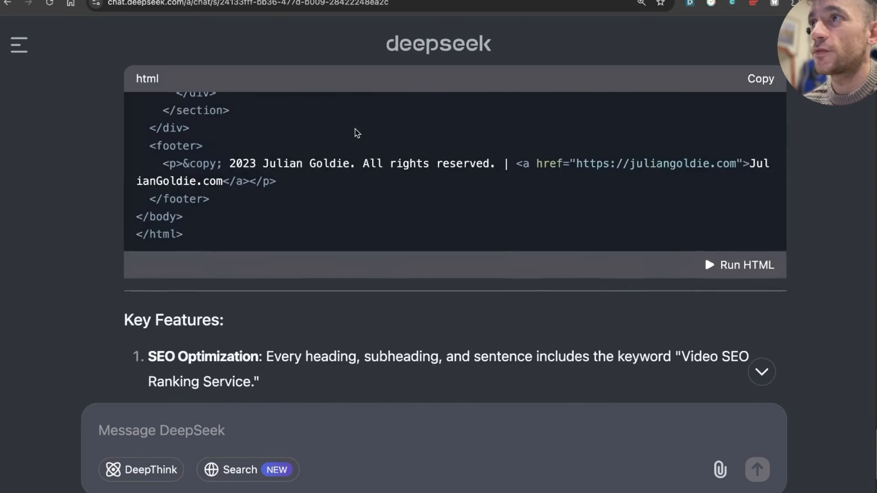
scroll("down", 3)
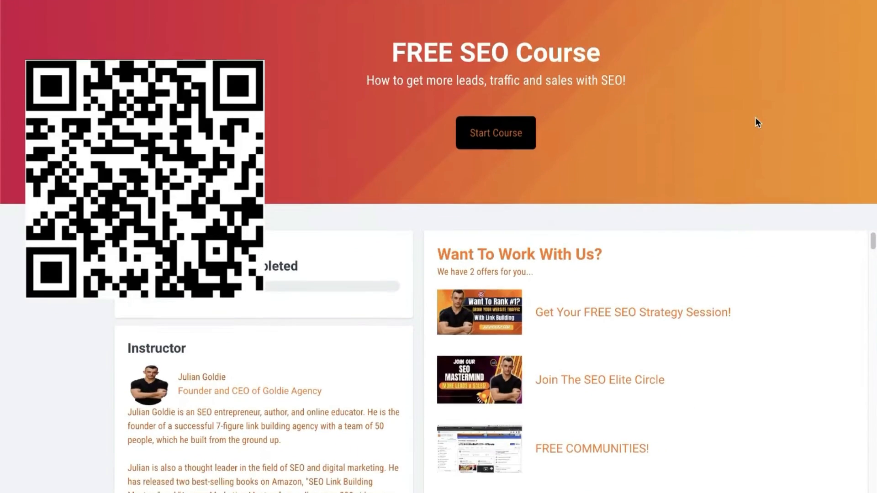
scroll("down", 3)
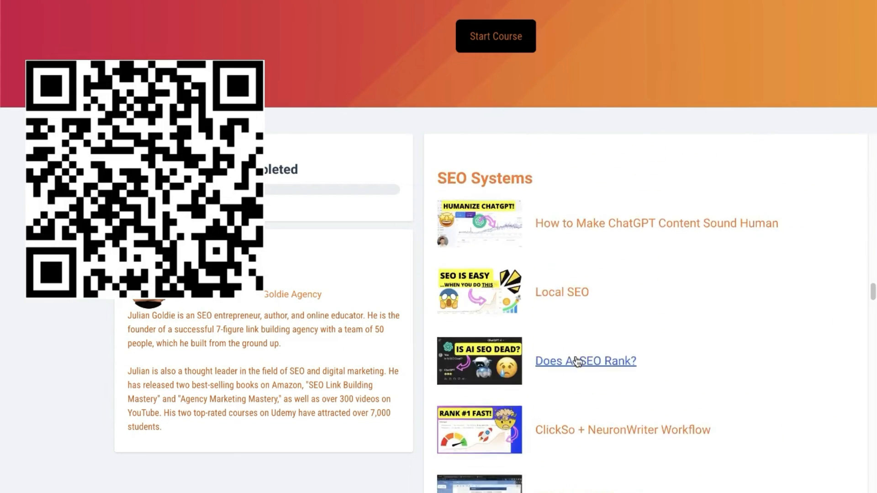
scroll("down", 3)
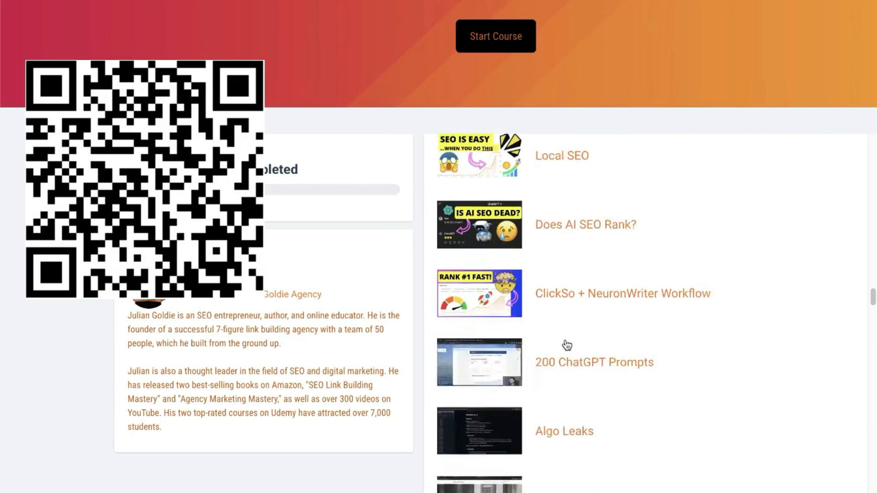
scroll("down", 3)
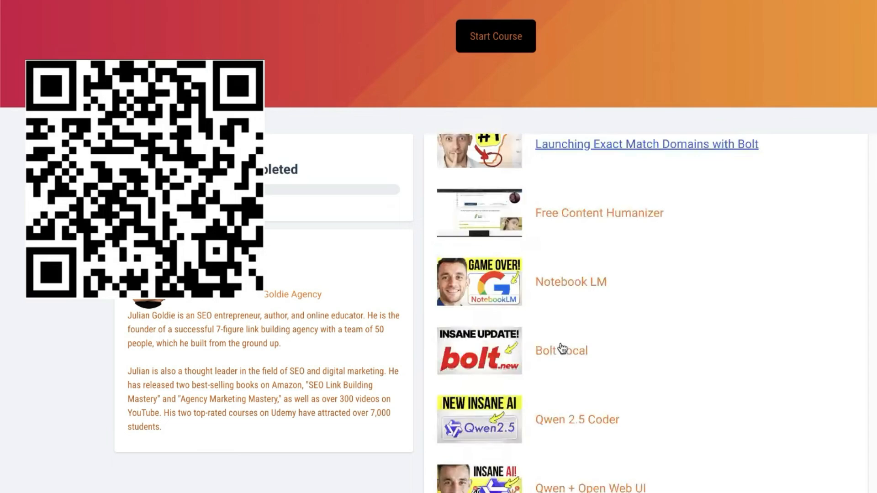
scroll("down", 3)
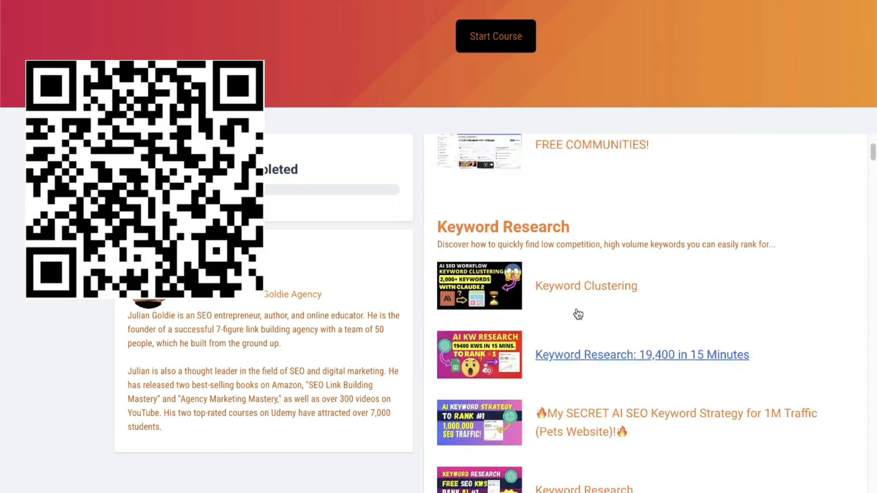
scroll("up", 3)
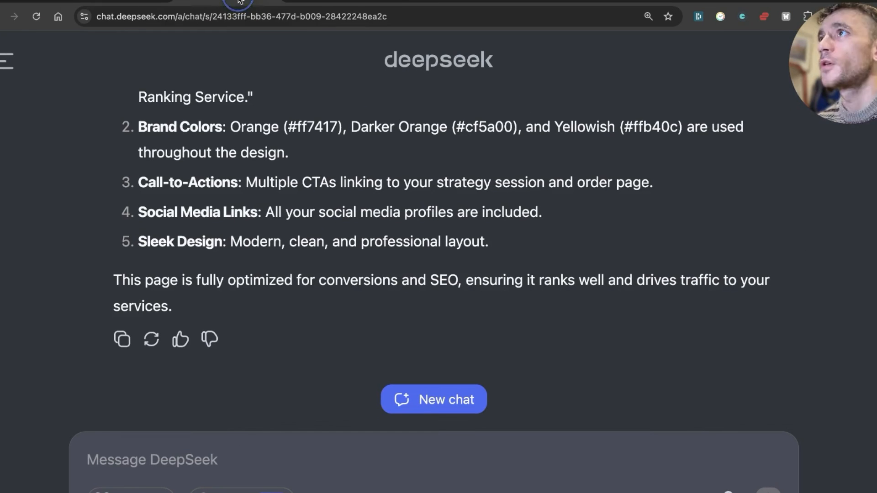
- Enter the SEO Cost Calculator competitor reverse-engineering prompt with the Search toggle enabled
scroll("down", 3)
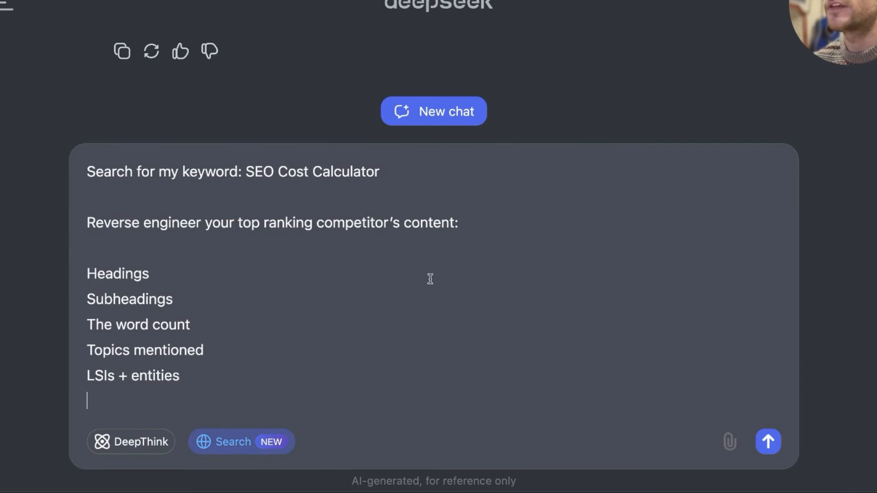
mouse_move(467, 204)
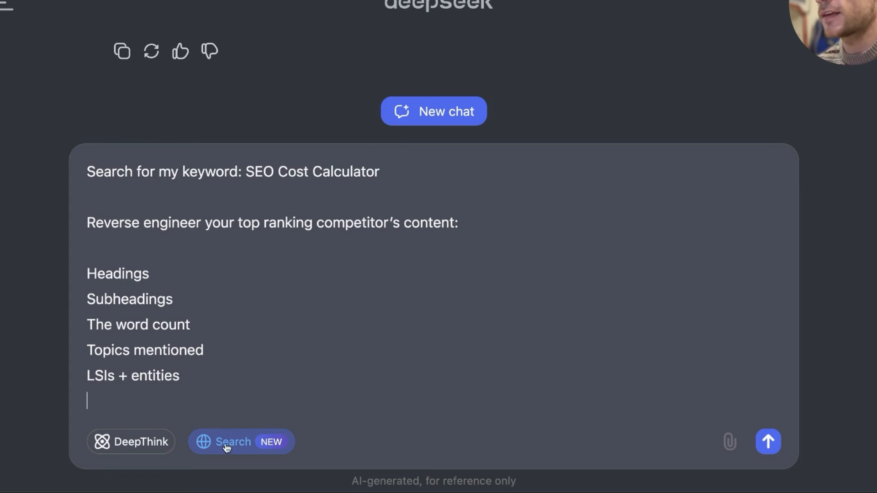
mouse_move(268, 390)
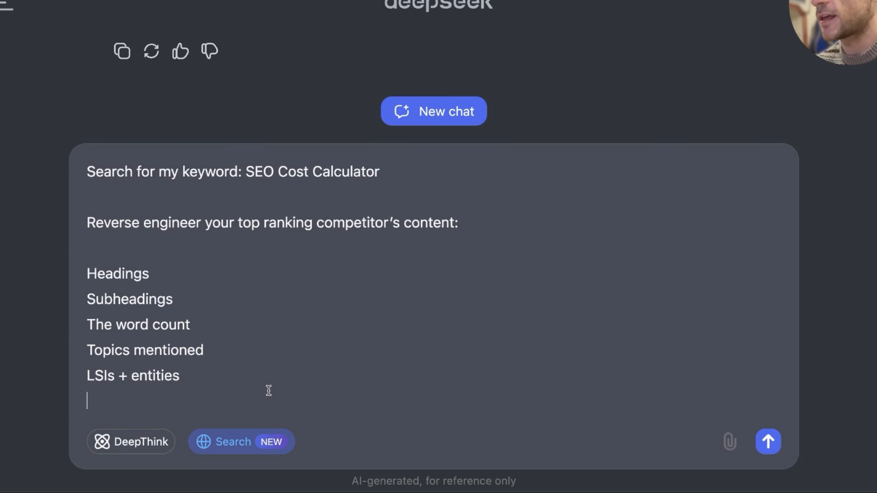
mouse_move(329, 284)
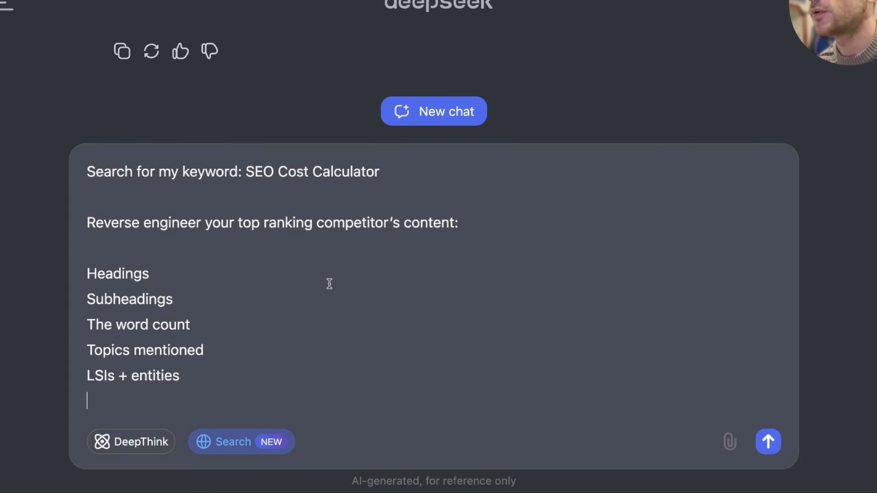
left_click(382, 172)
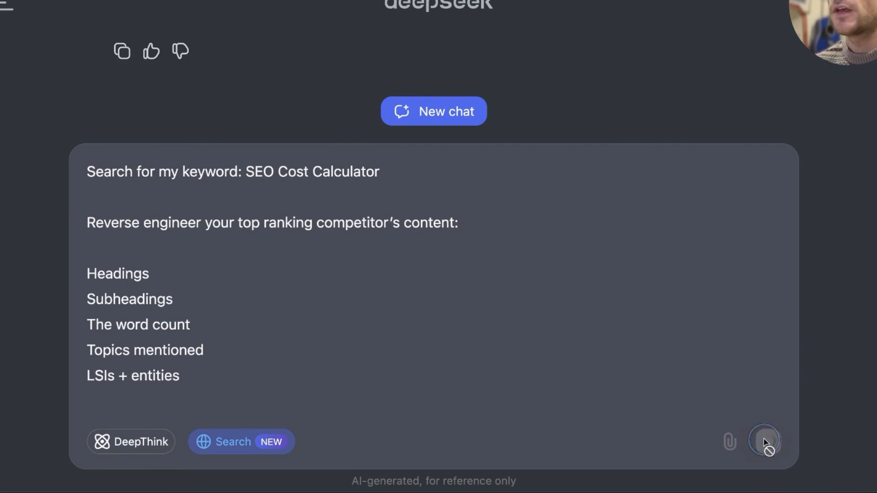
- Send the prompt and read the web-search breakdown: headings, word count, topics, LSIs, entities and key takeaways
left_click(766, 441)
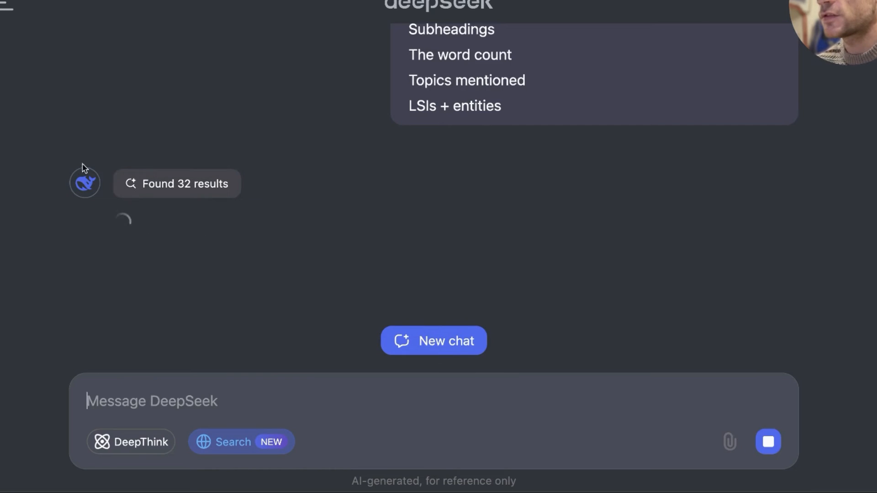
mouse_move(137, 226)
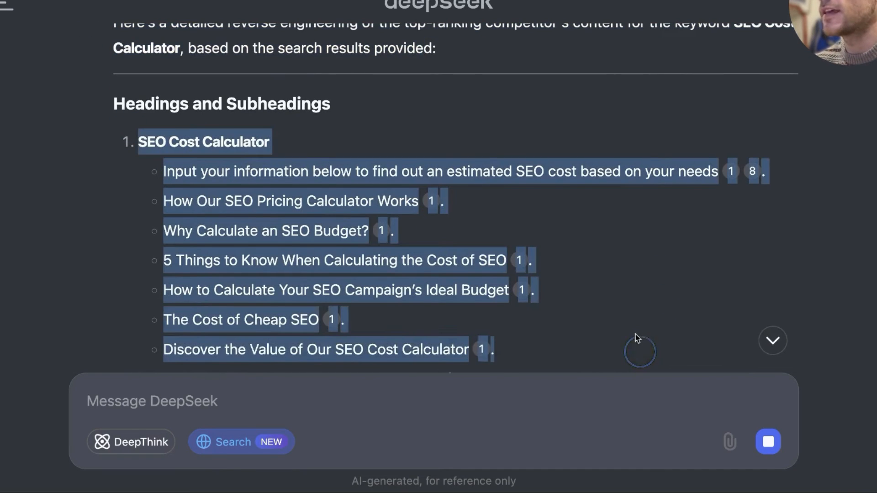
scroll("down", 3)
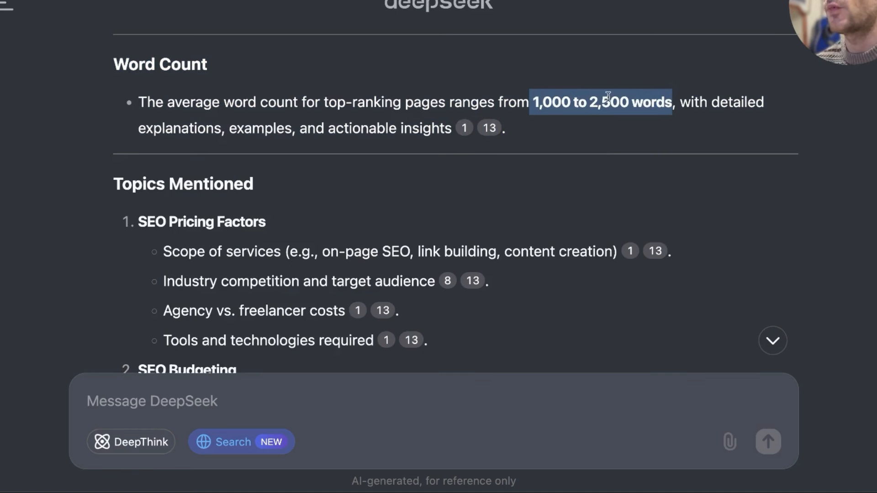
scroll("up", 3)
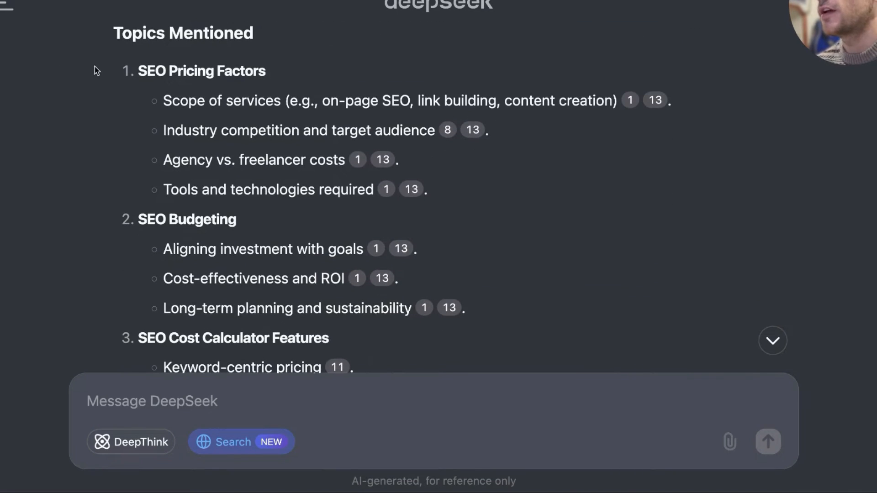
scroll("down", 3)
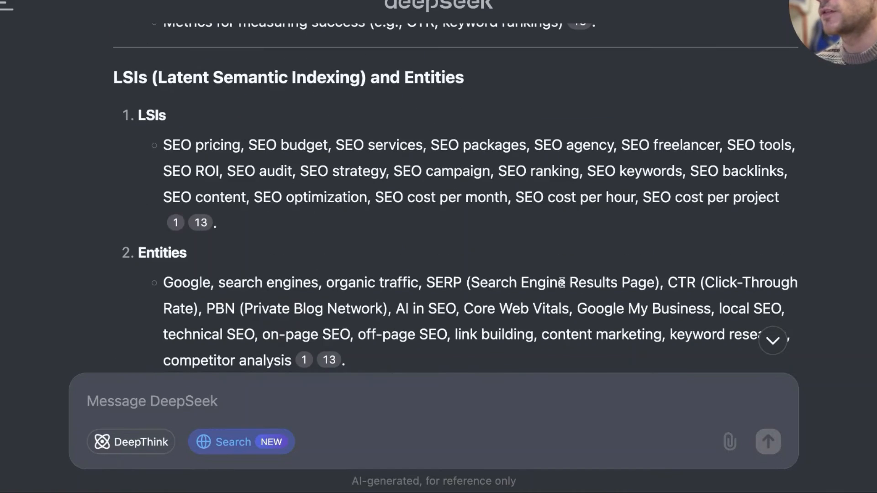
scroll("up", 3)
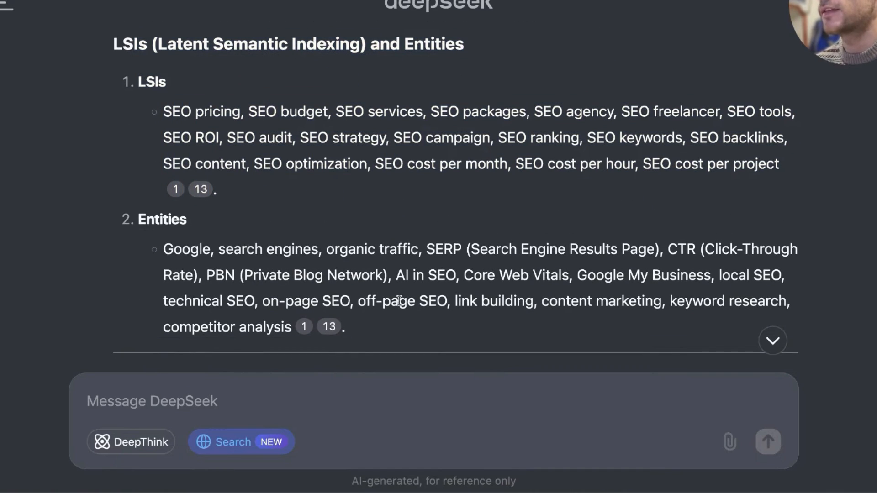
scroll("down", 3)
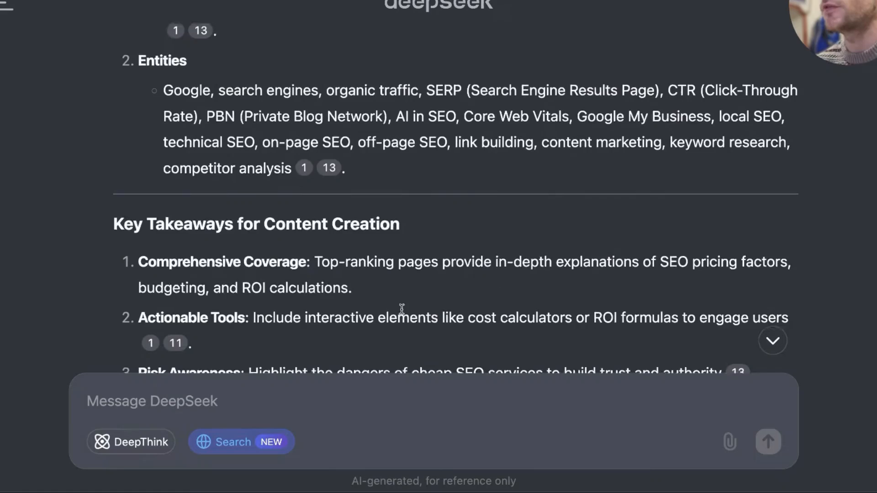
scroll("down", 3)
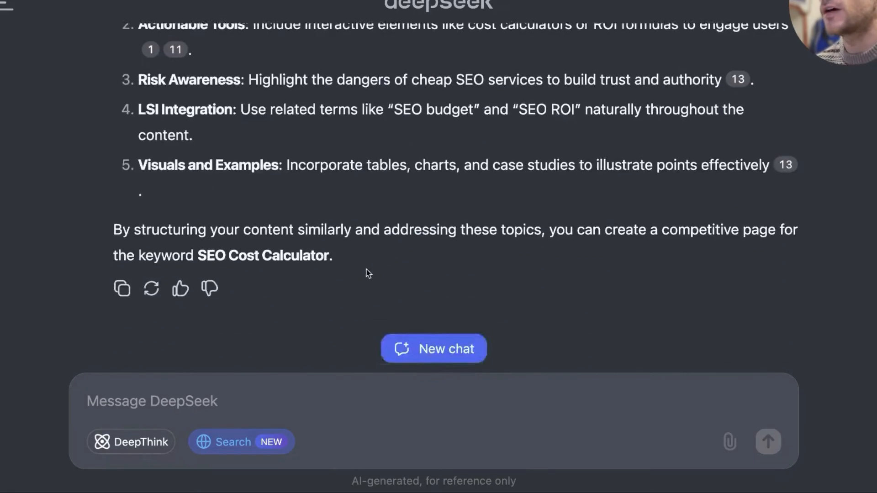
scroll("up", 3)
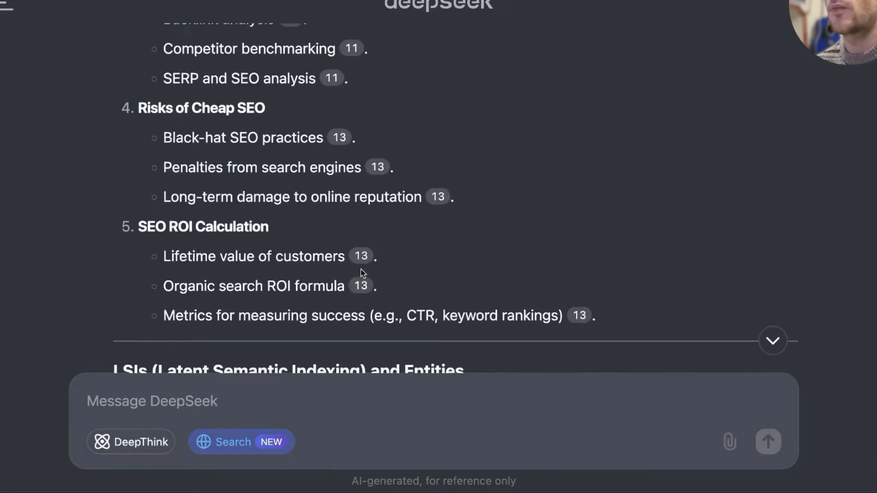
scroll("down", 3)
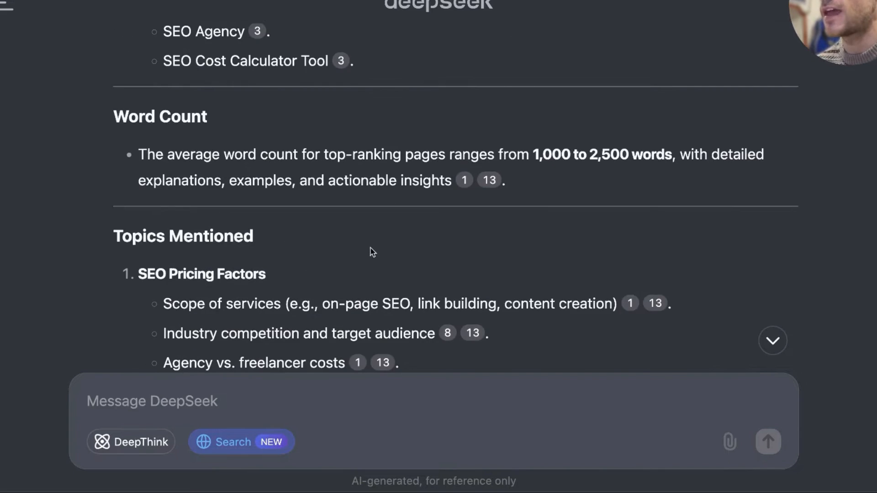
scroll("down", 3)
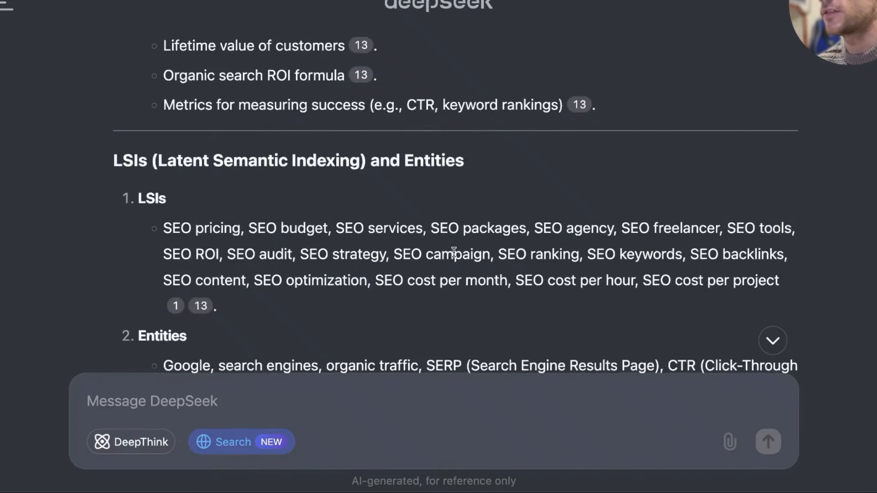
scroll("down", 3)
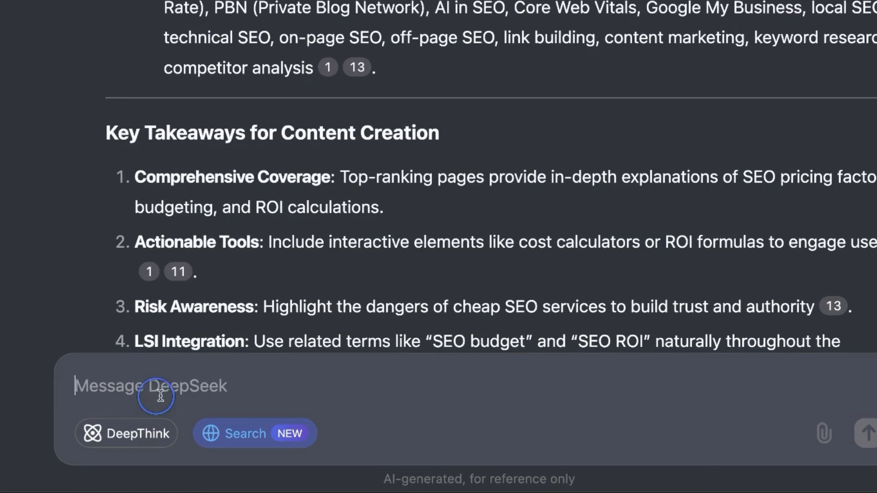
type("Now create the article")
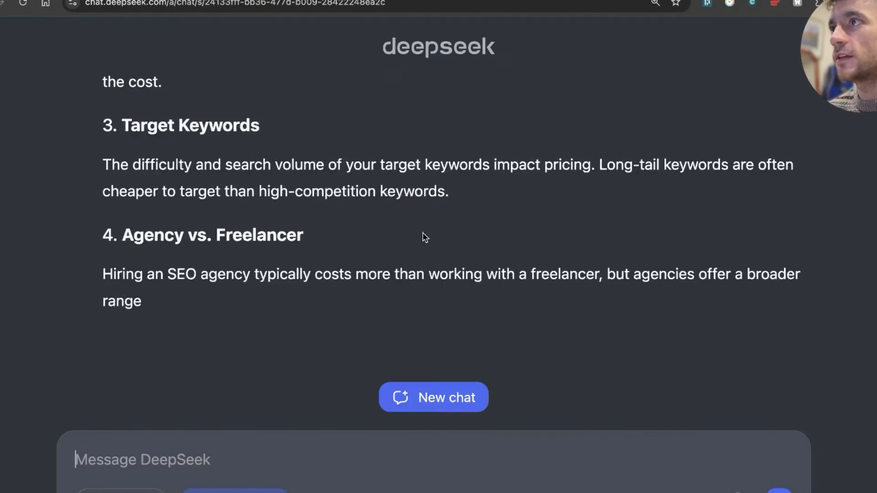
scroll("down", 3)
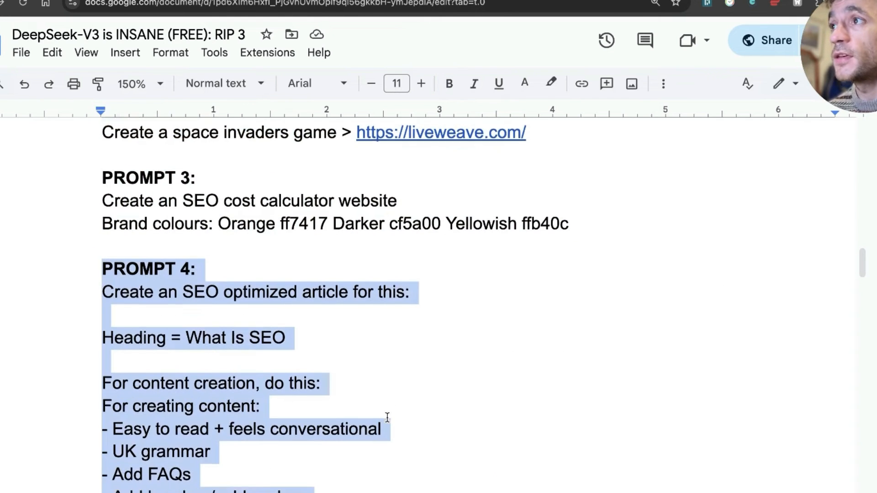
scroll("down", 3)
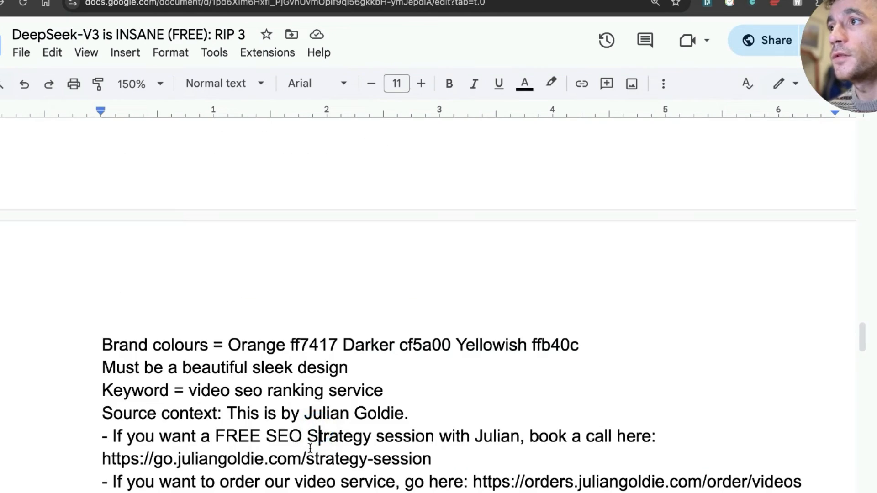
scroll("up", 3)
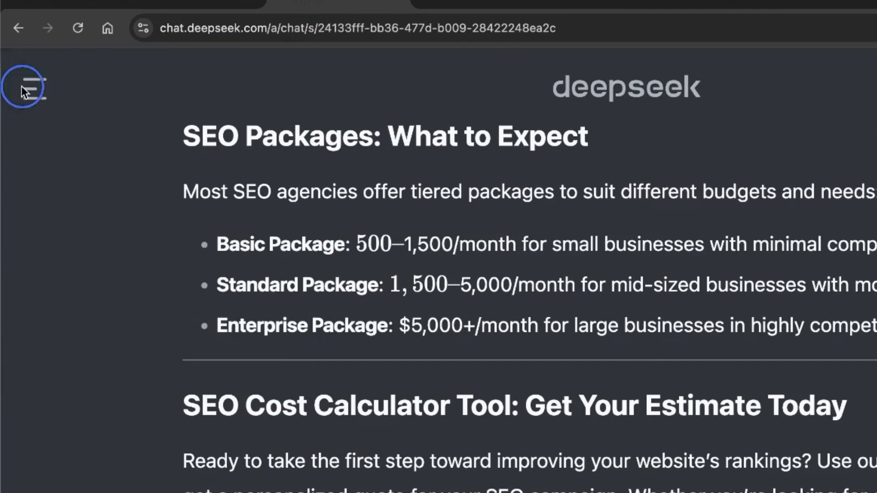
- Begin a new conversation and send the AI keyword research tool prompt, scrolling through the response
left_click(31, 88)
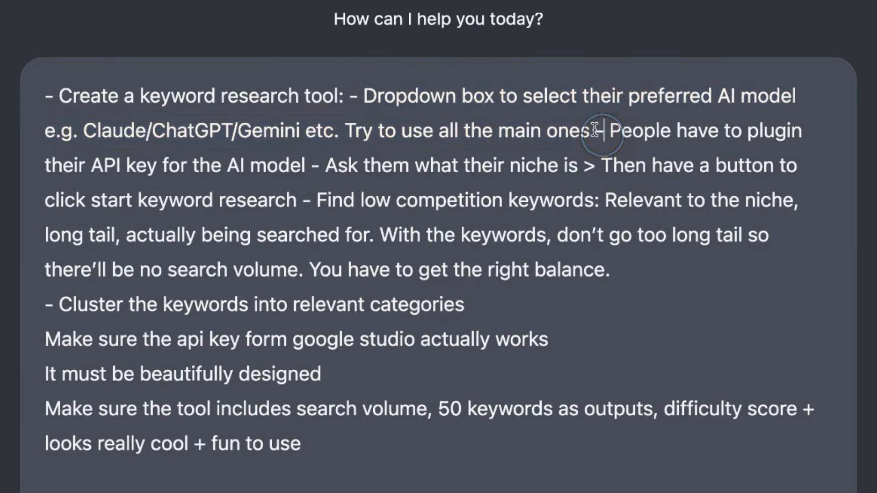
mouse_move(530, 414)
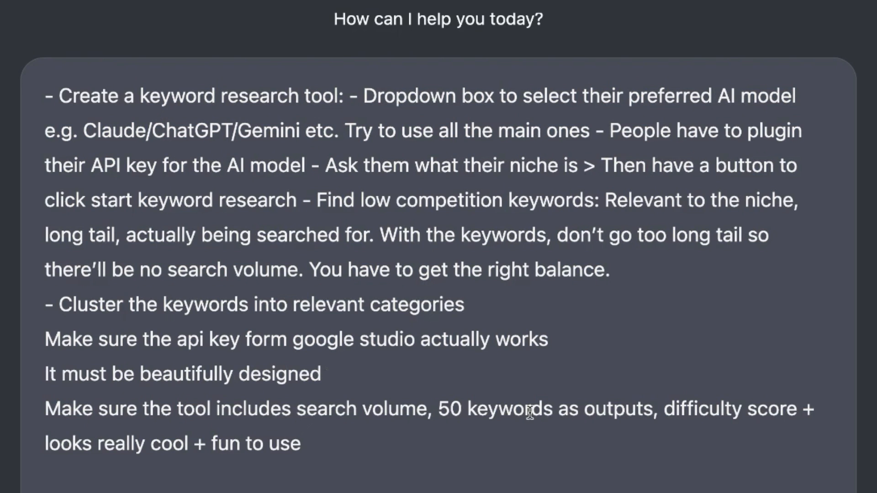
scroll("down", 3)
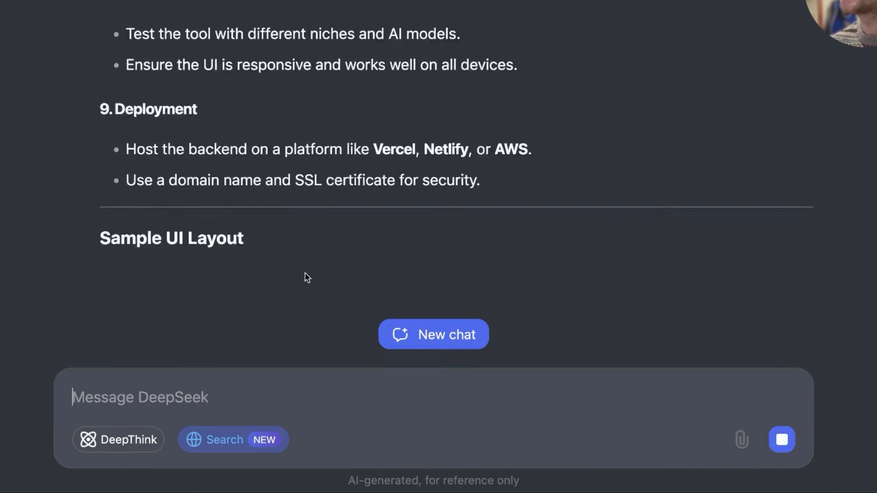
scroll("down", 3)
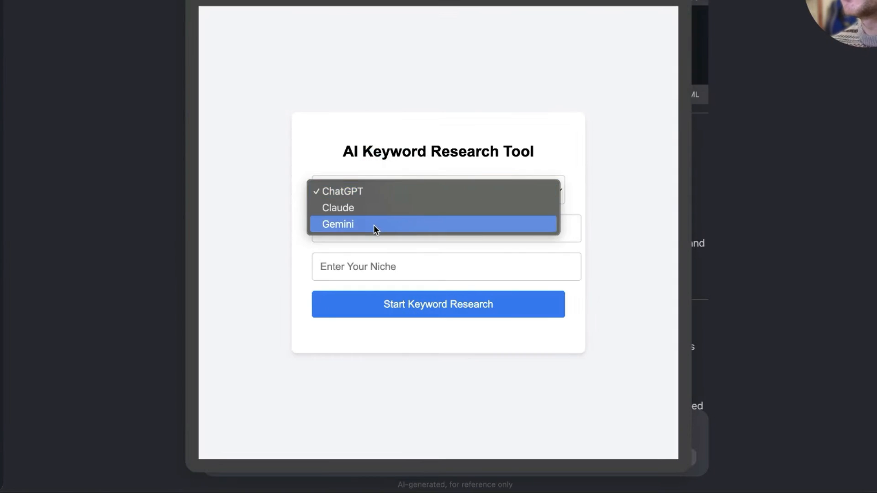
- Run the generated keyword tool with Gemini on the niche 'SEO' to get keywords with volume and difficulty
left_click(338, 224)
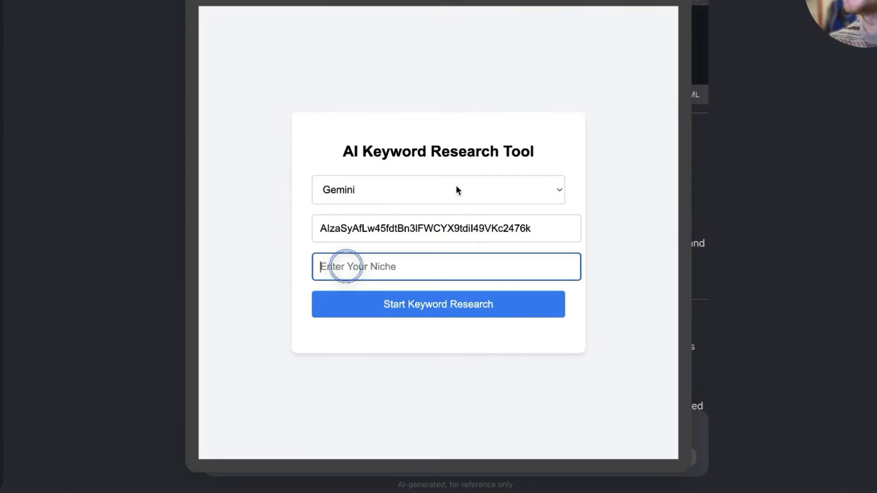
type("SEO")
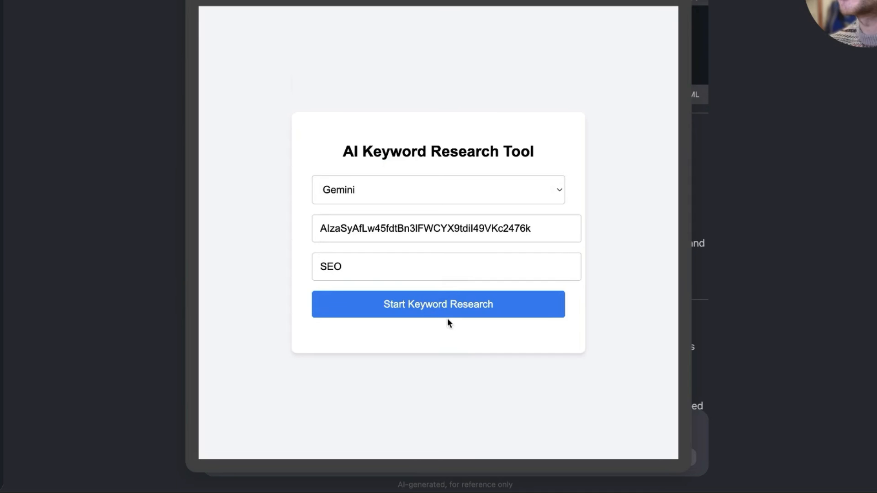
left_click(438, 304)
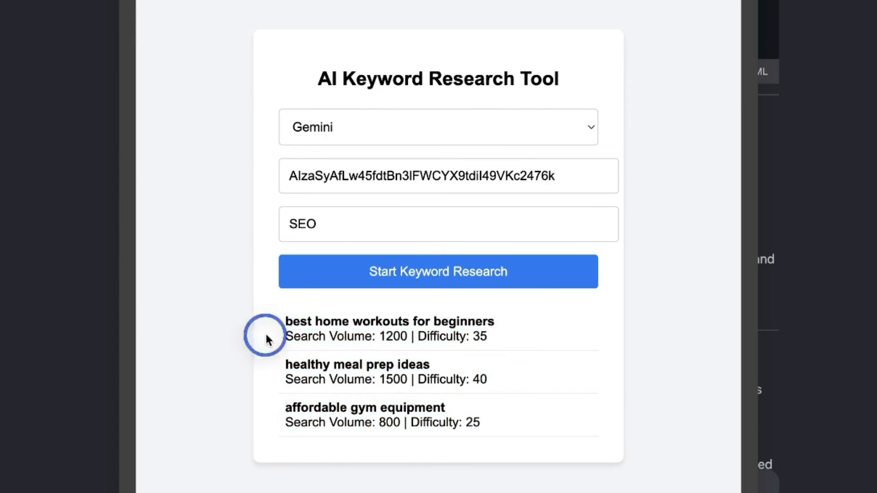
mouse_move(392, 322)
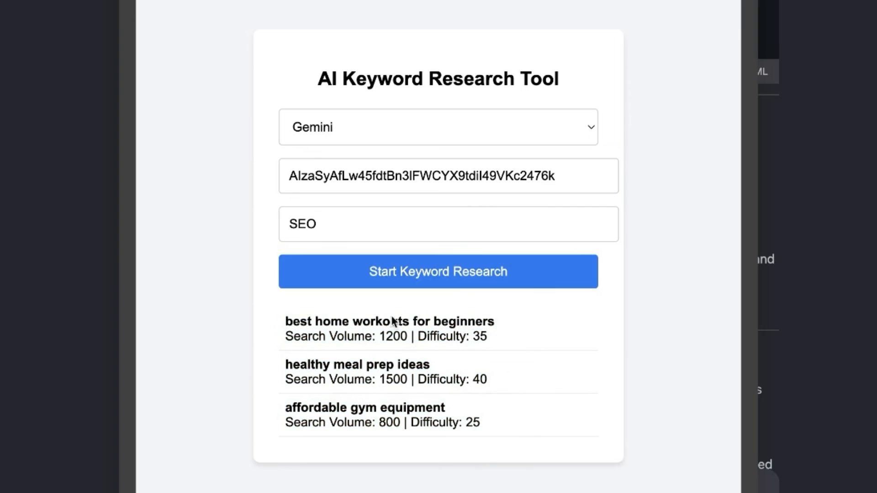
mouse_move(130, 366)
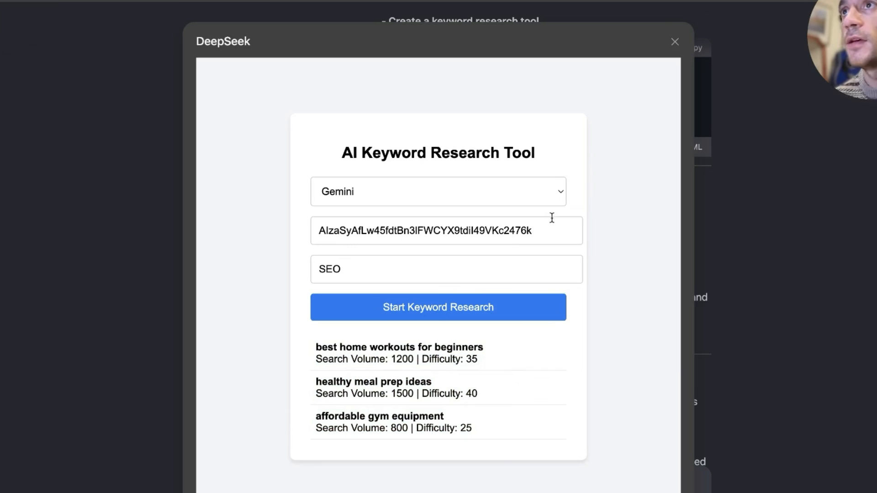
- Close the tool preview and switch to the SEO course membership page
left_click(674, 41)
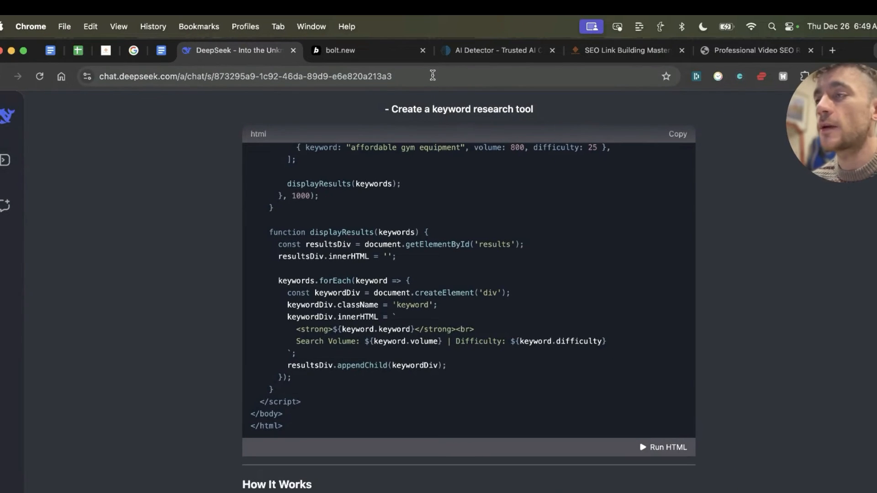
left_click(341, 50)
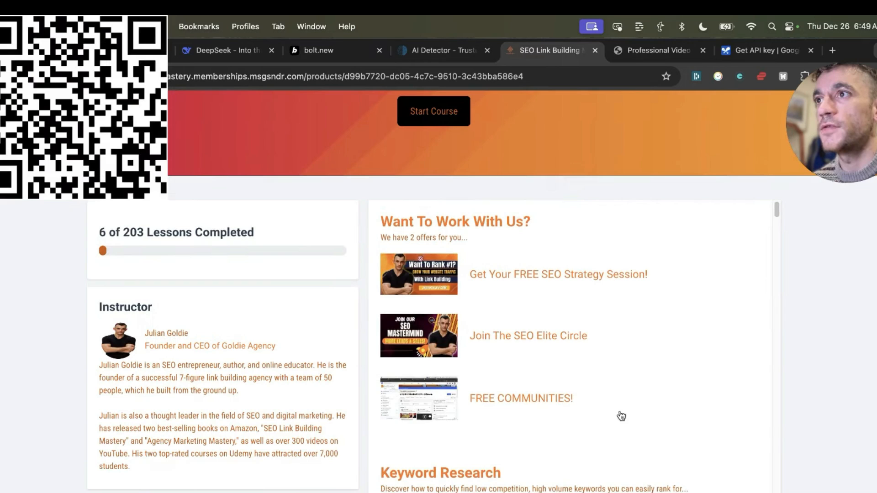
scroll("down", 3)
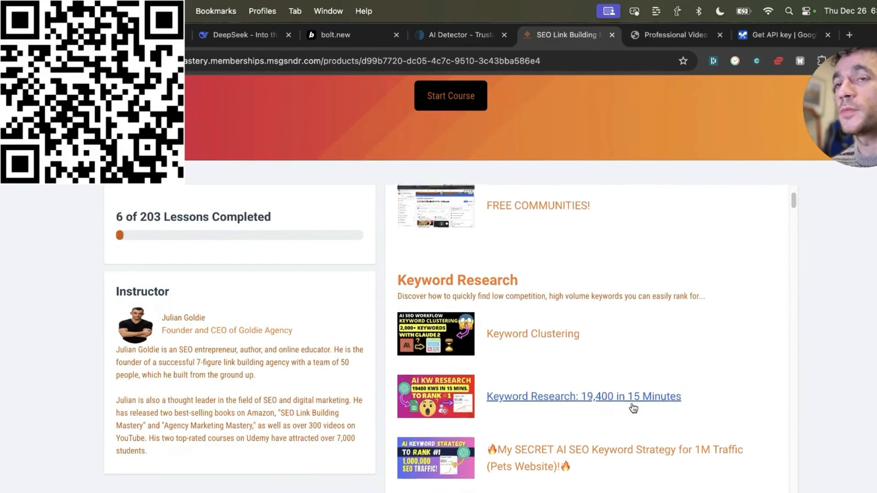
scroll("down", 3)
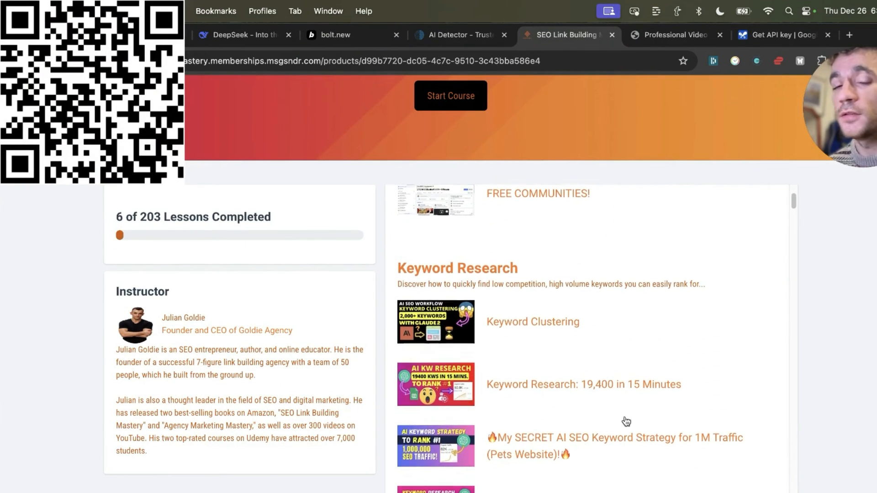
scroll("down", 3)
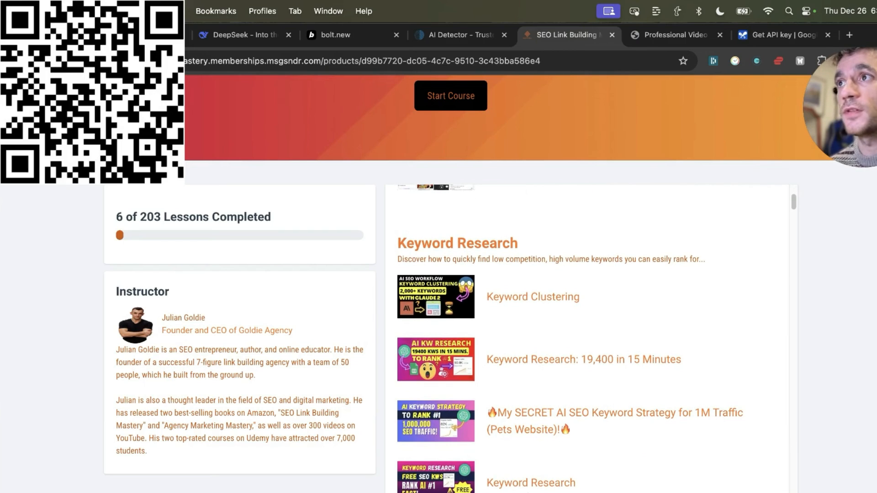
scroll("down", 3)
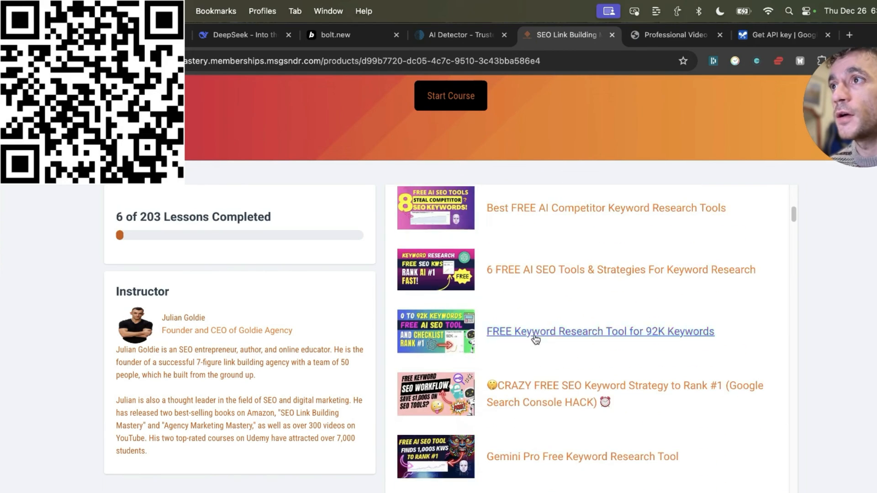
scroll("down", 3)
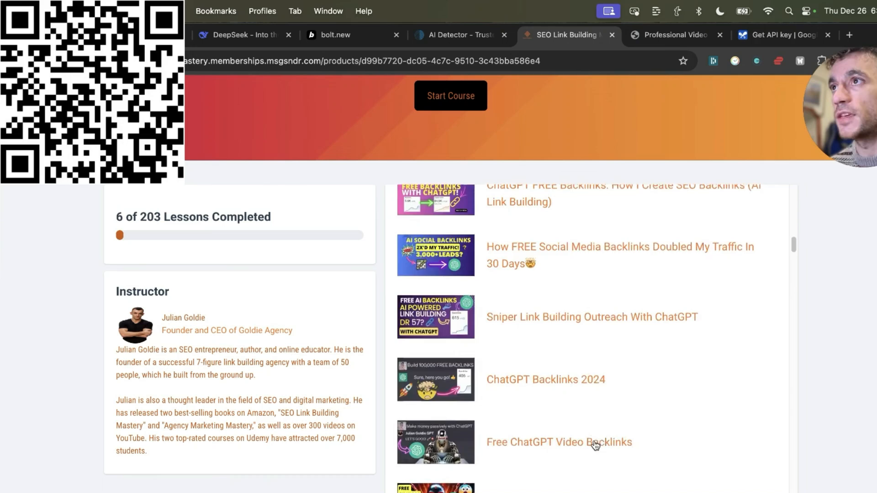
scroll("down", 3)
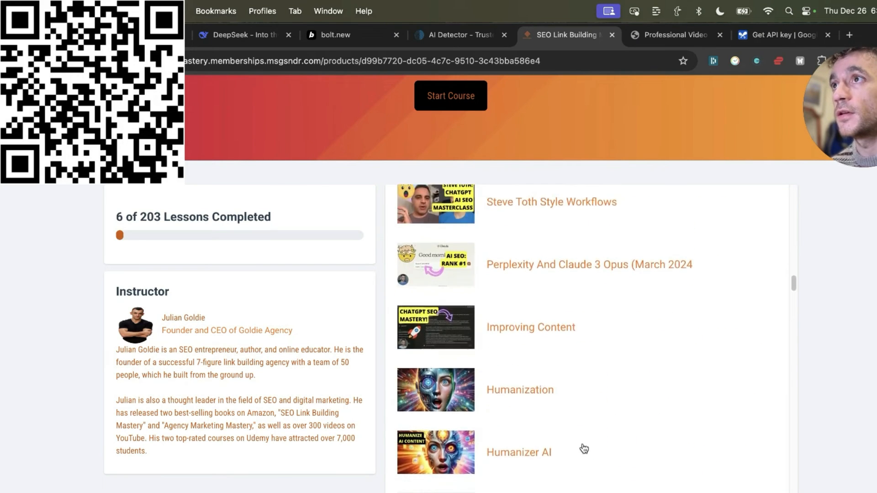
scroll("down", 3)
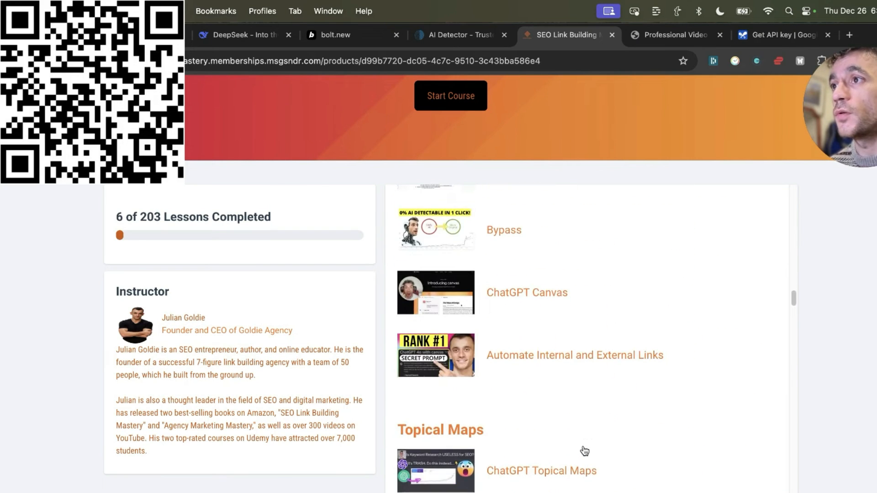
scroll("down", 3)
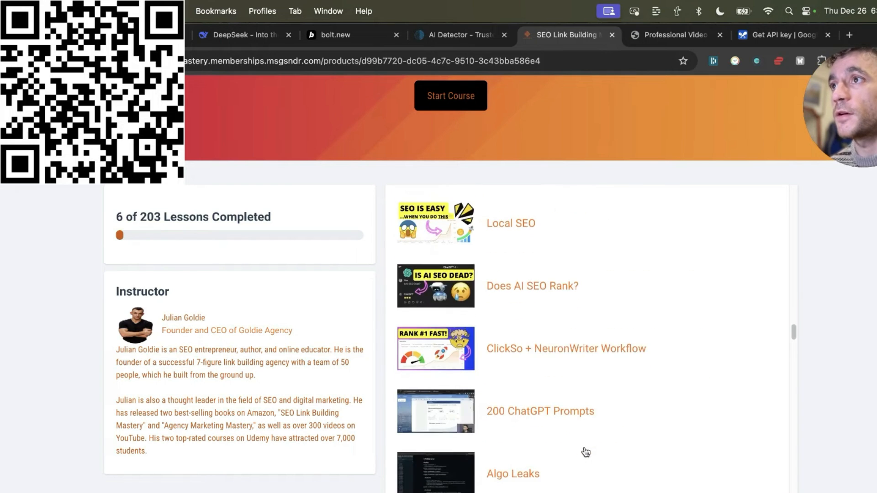
scroll("down", 3)
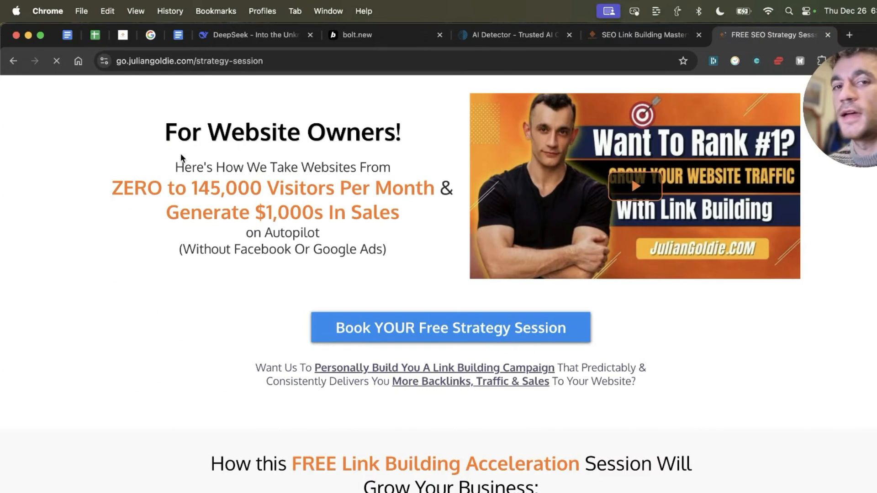
scroll("down", 3)
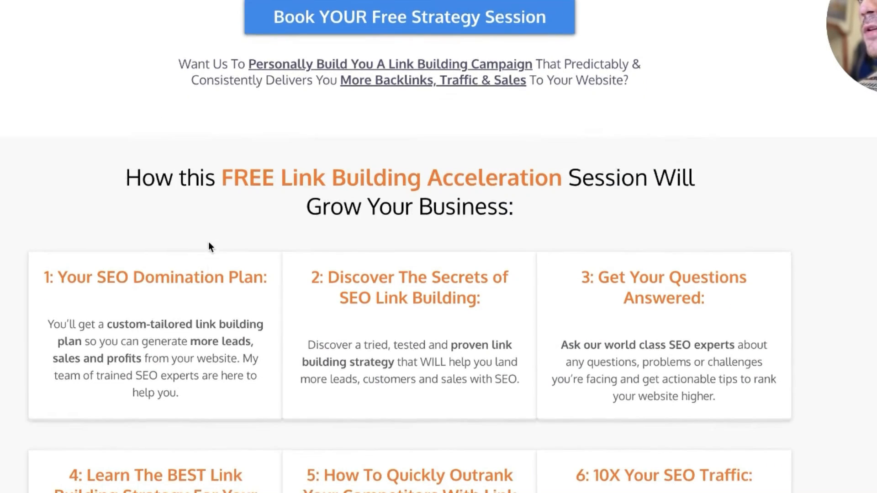
scroll("down", 3)
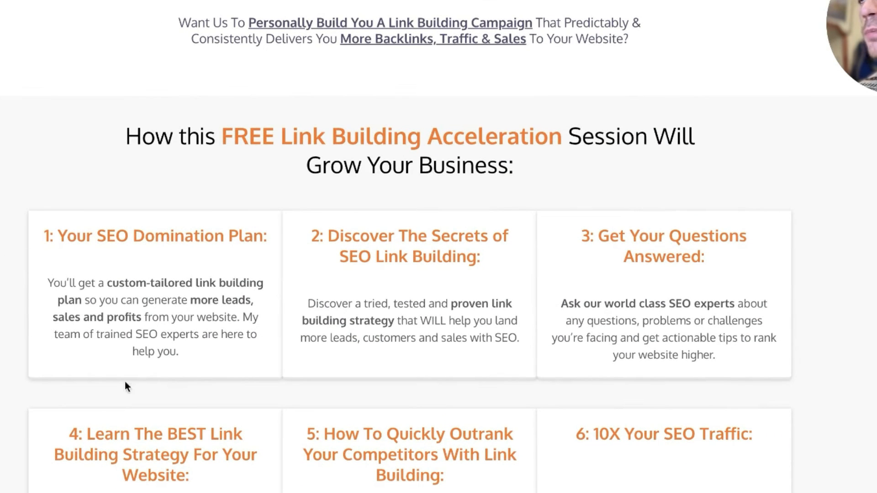
scroll("down", 3)
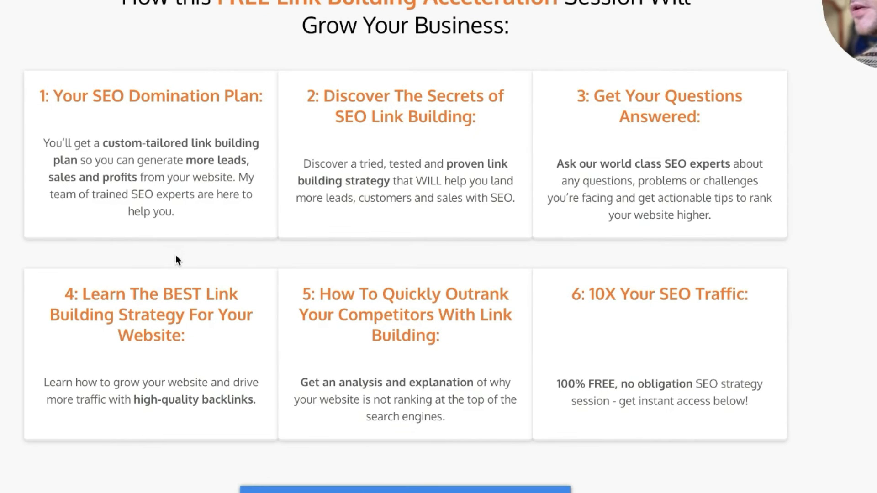
mouse_move(519, 405)
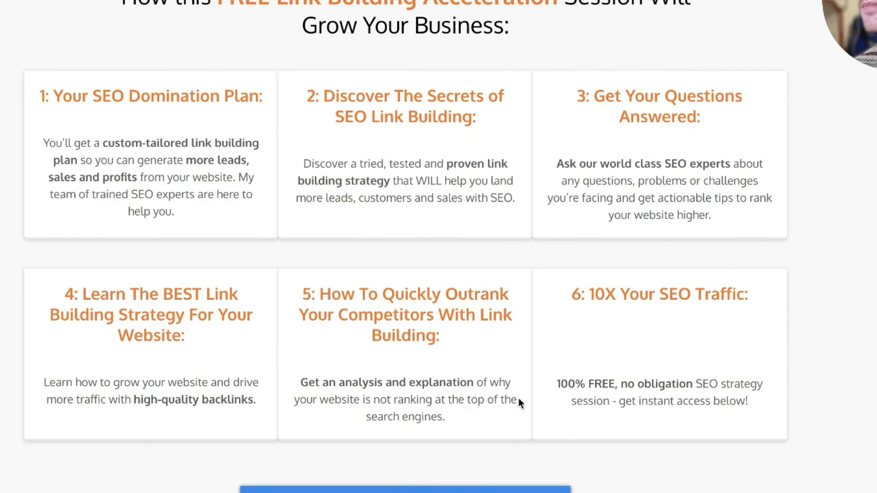
mouse_move(642, 368)
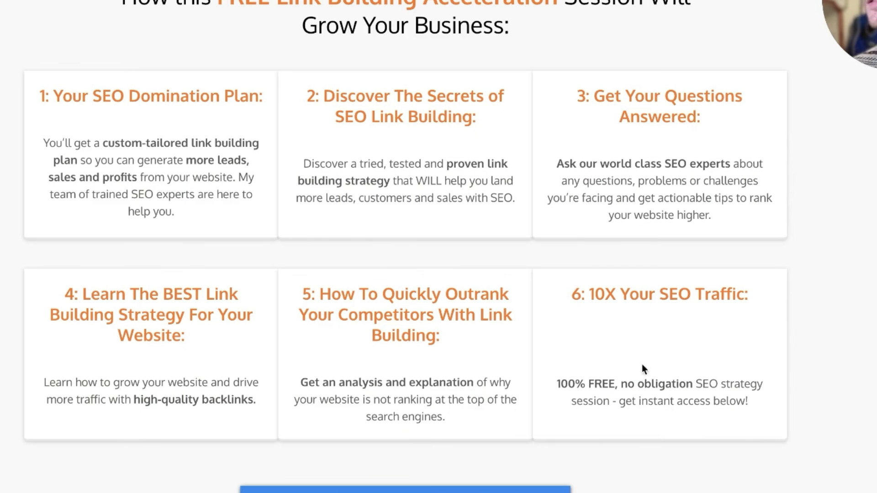